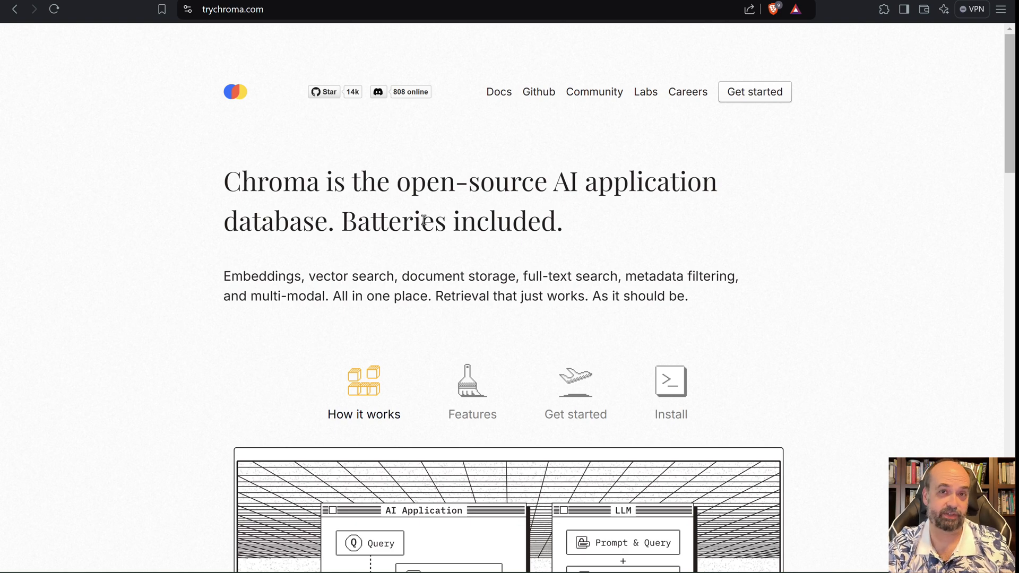
pyautogui.moveTo(119, 152)
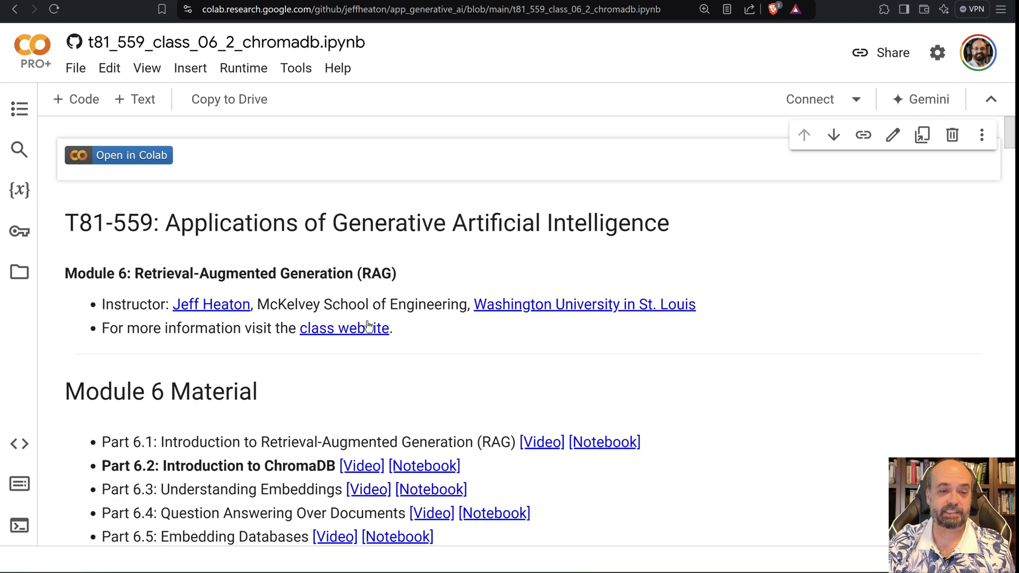
pyautogui.scroll(-3)
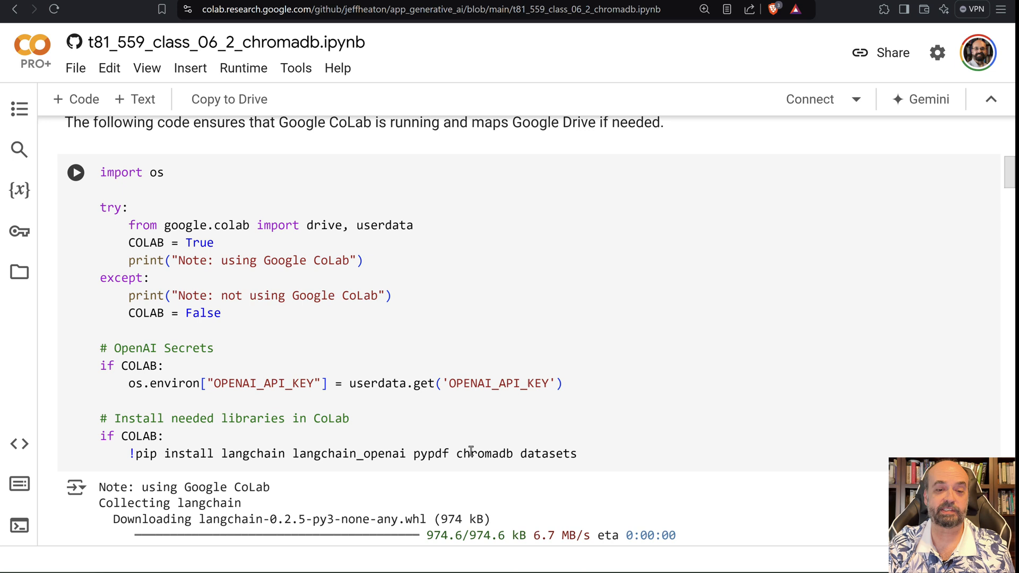
pyautogui.moveTo(531, 411)
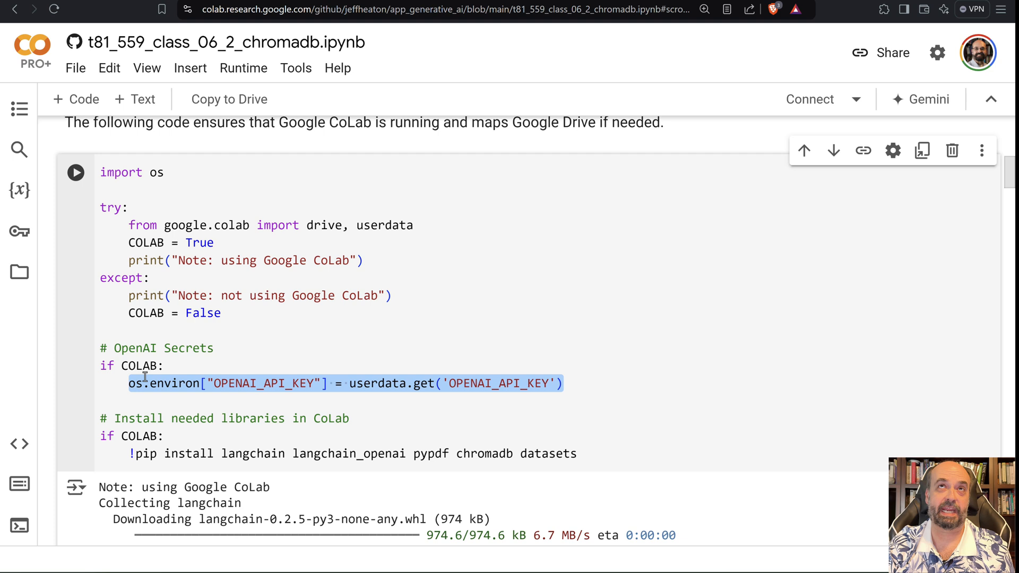
pyautogui.moveTo(18, 232)
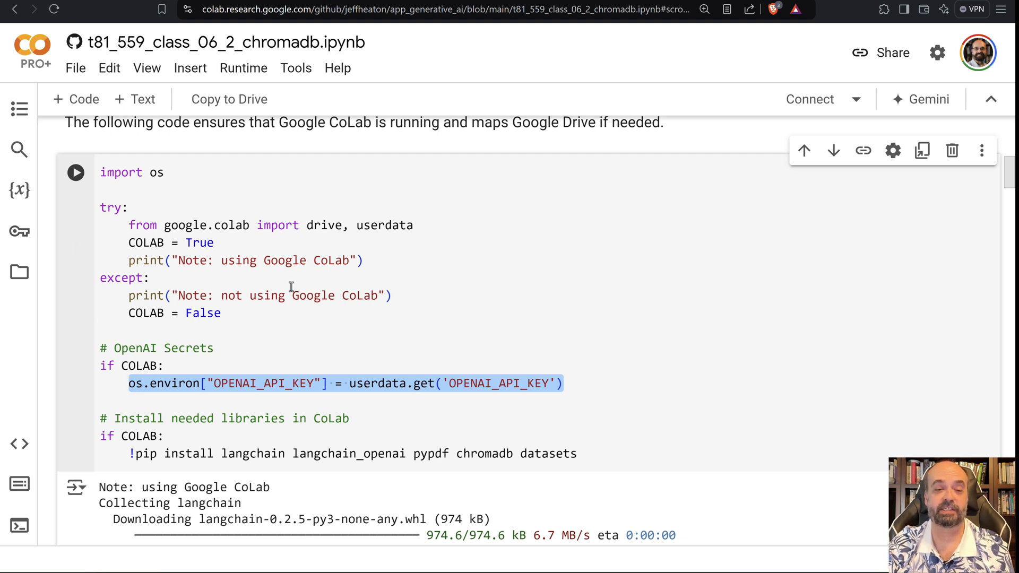
pyautogui.moveTo(410, 331)
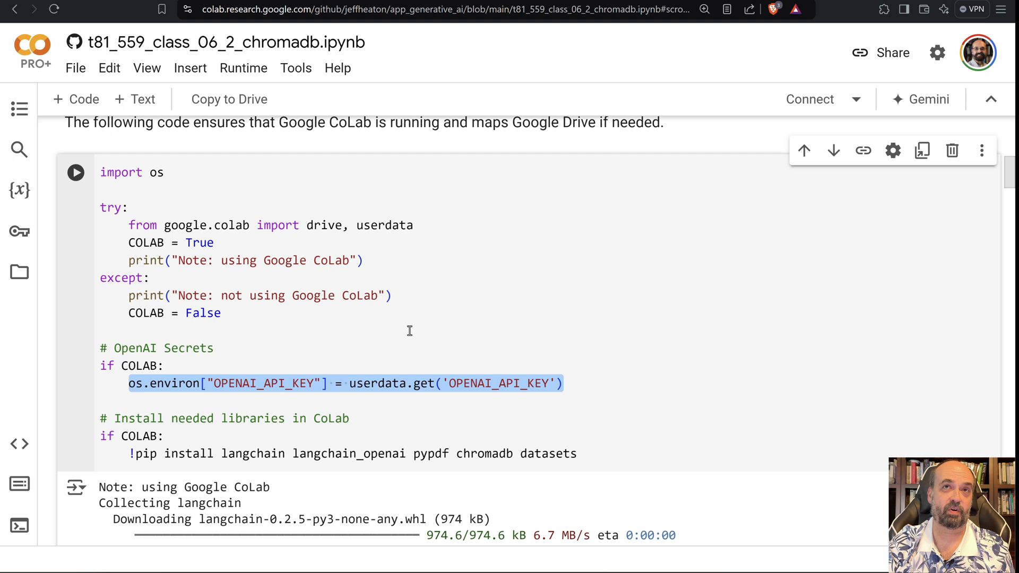
pyautogui.moveTo(337, 496)
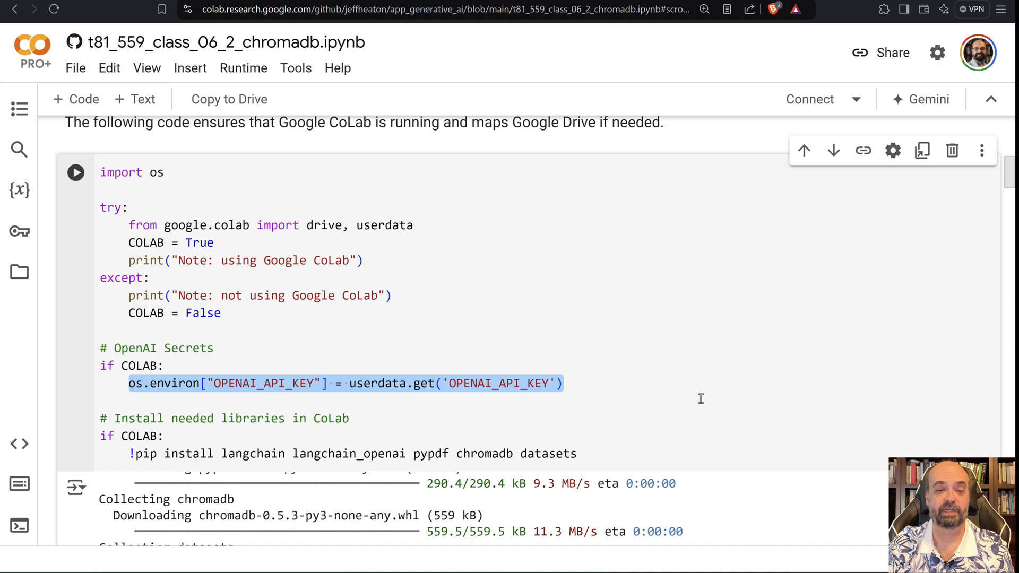
pyautogui.scroll(-3)
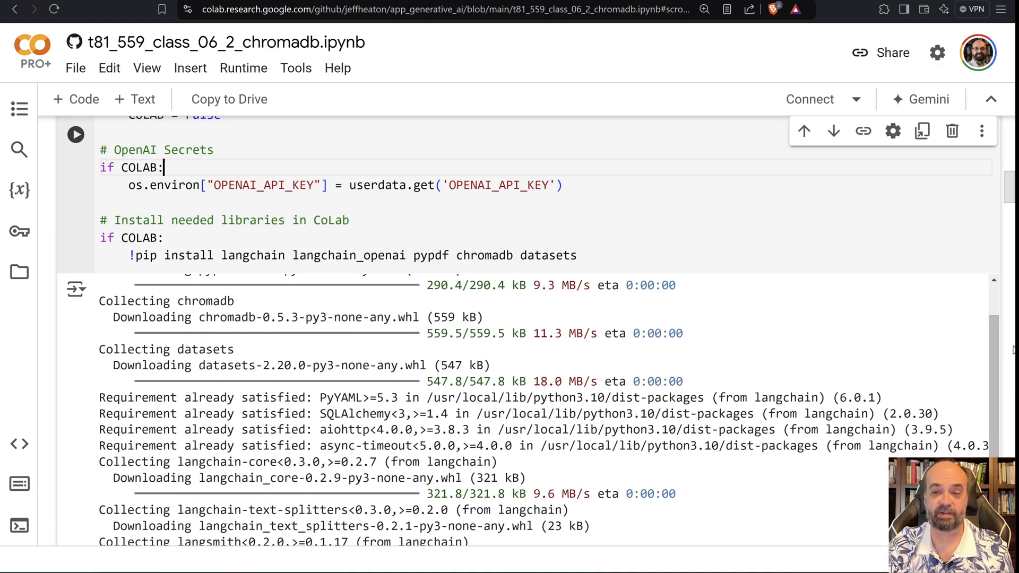
pyautogui.scroll(-3)
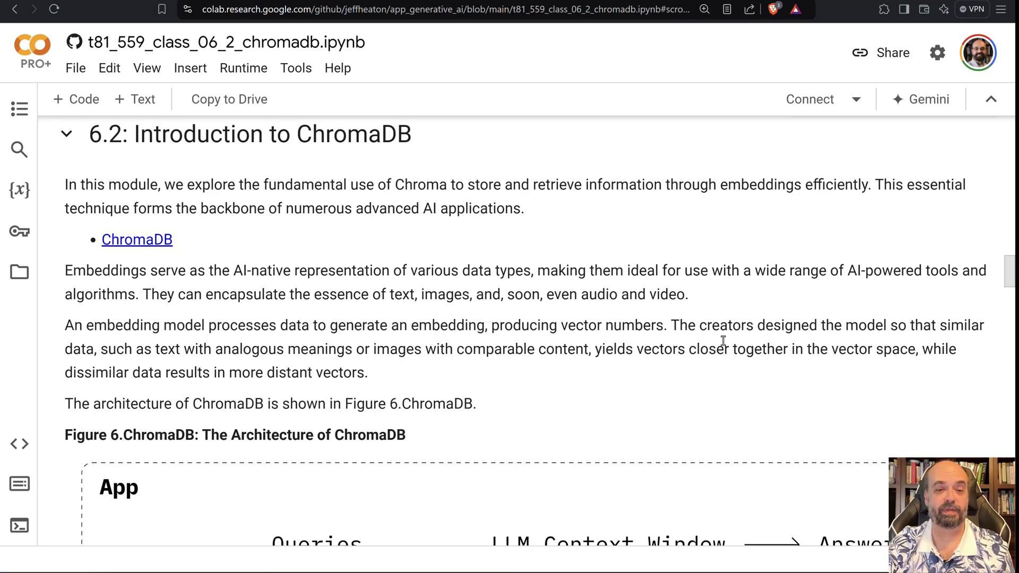
pyautogui.scroll(-3)
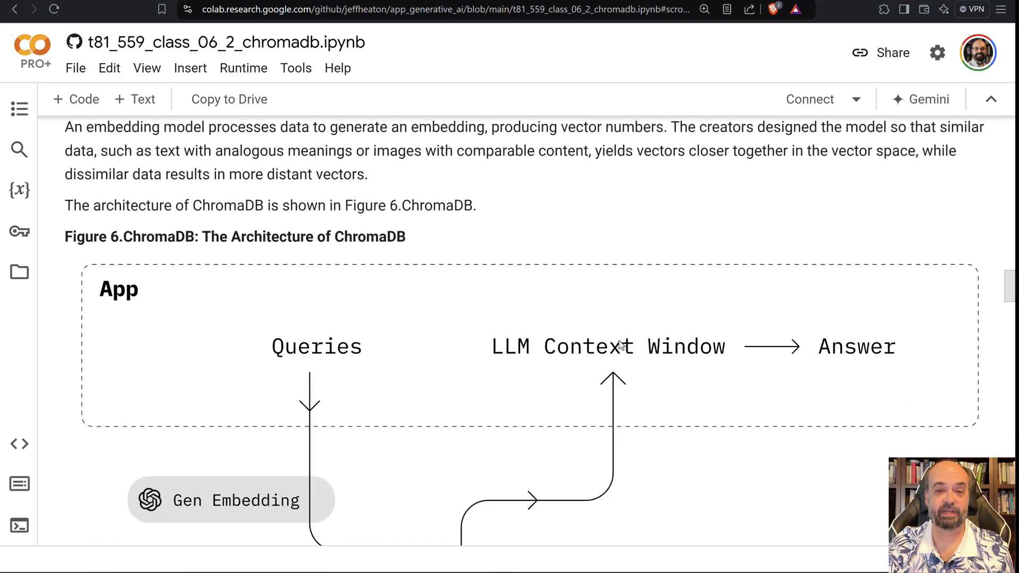
pyautogui.scroll(-3)
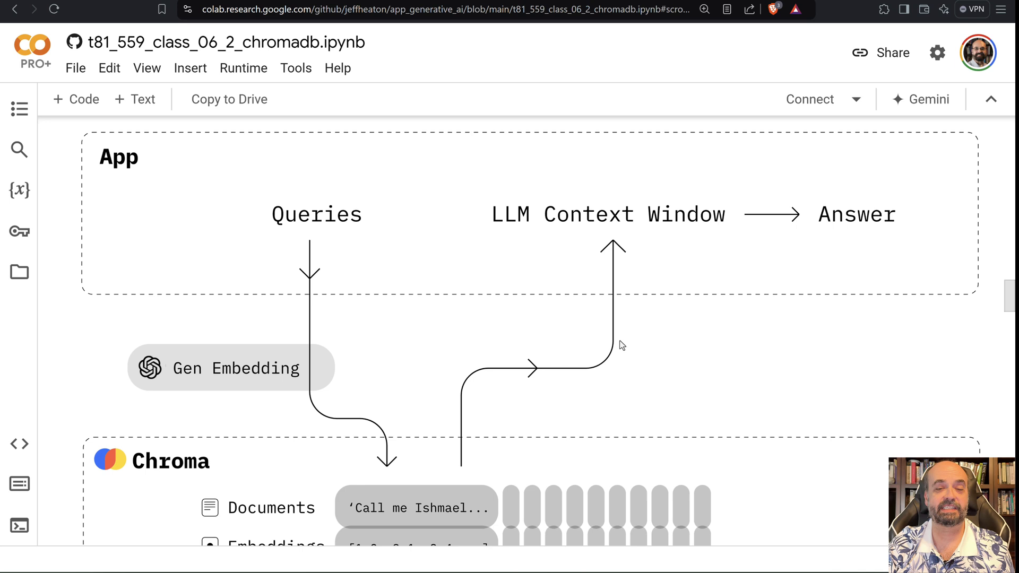
pyautogui.moveTo(373, 266)
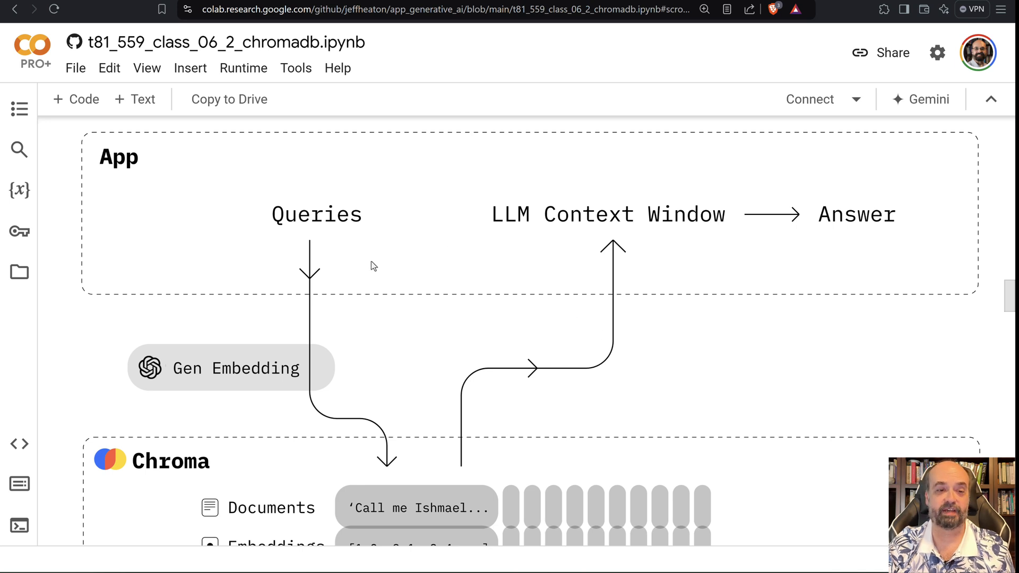
pyautogui.moveTo(356, 223)
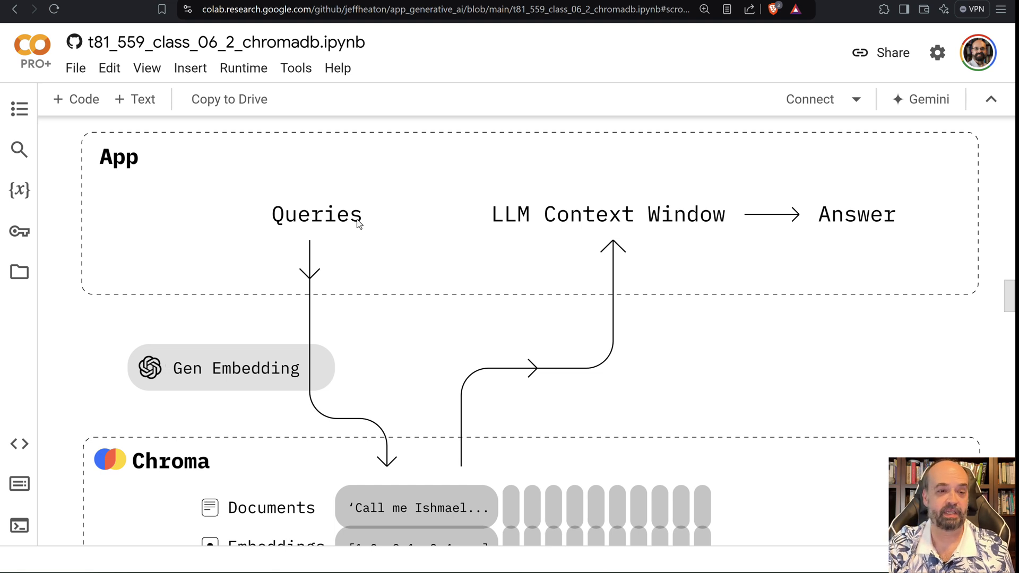
pyautogui.moveTo(57, 220)
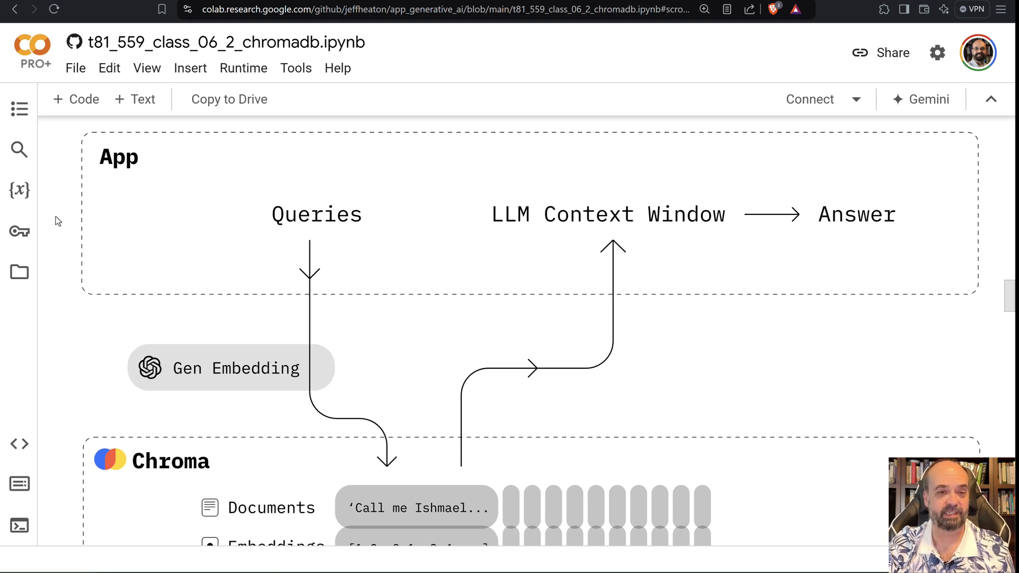
pyautogui.moveTo(244, 200)
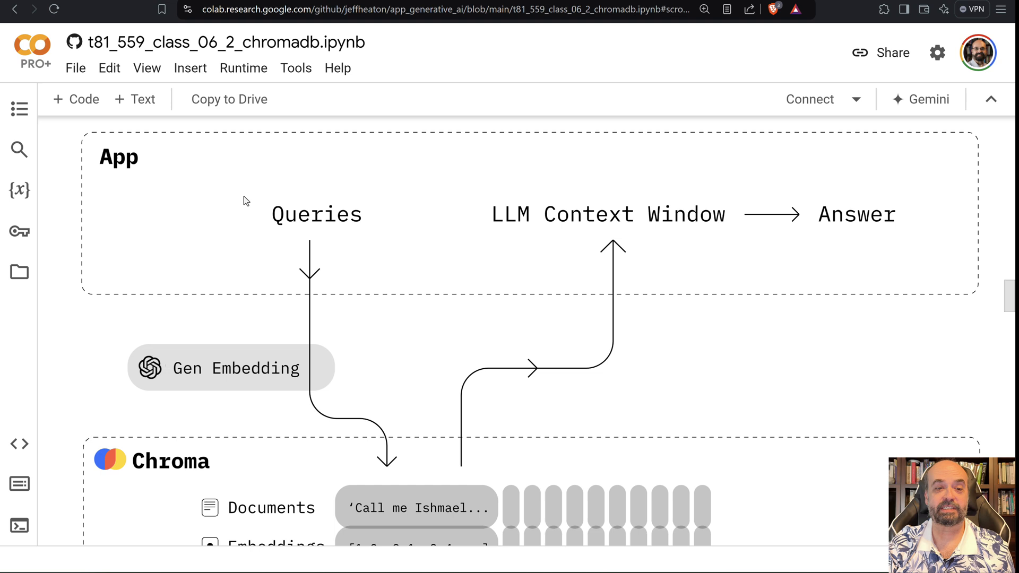
pyautogui.moveTo(292, 220)
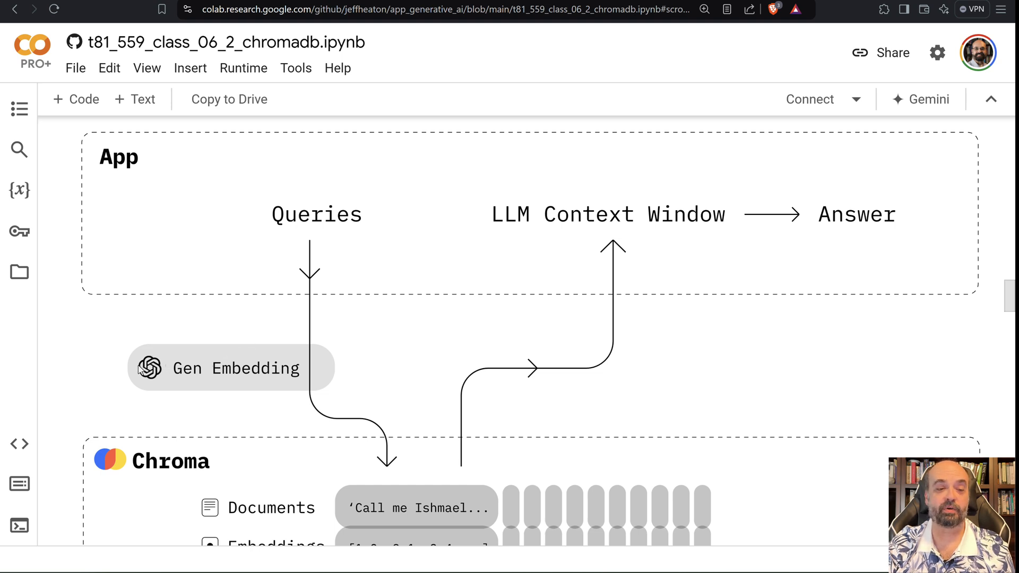
pyautogui.moveTo(175, 365)
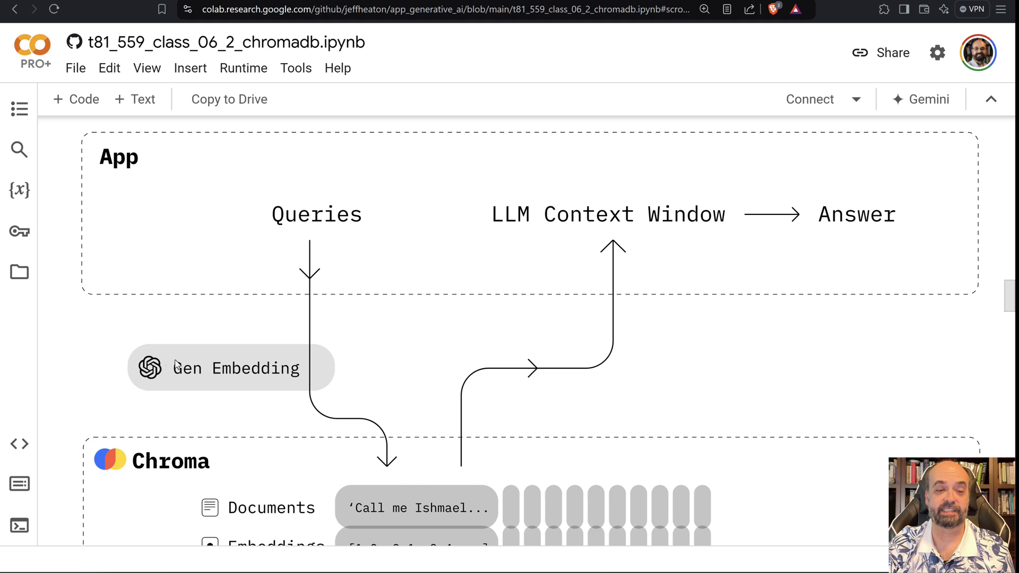
pyautogui.moveTo(228, 371)
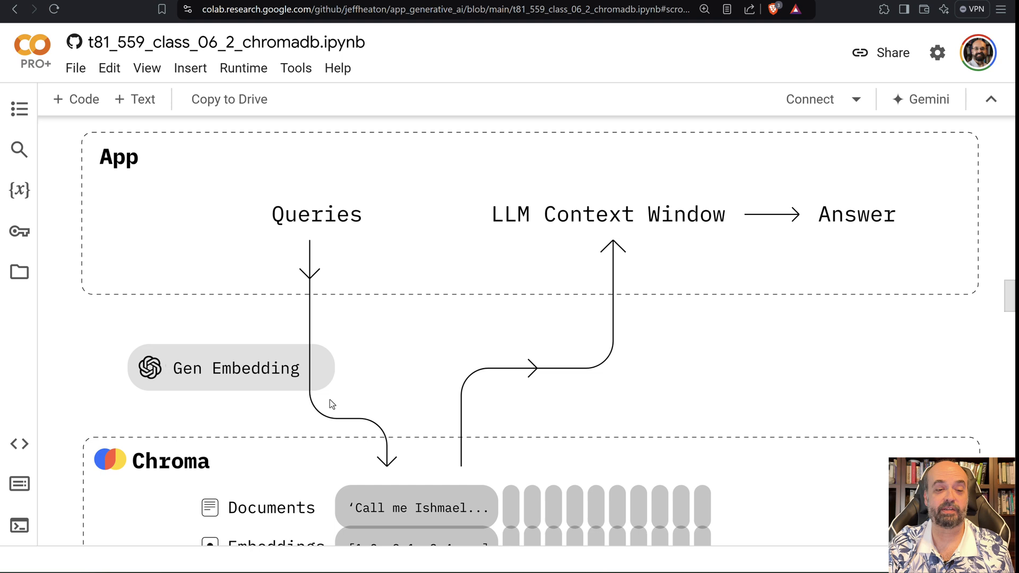
pyautogui.scroll(-3)
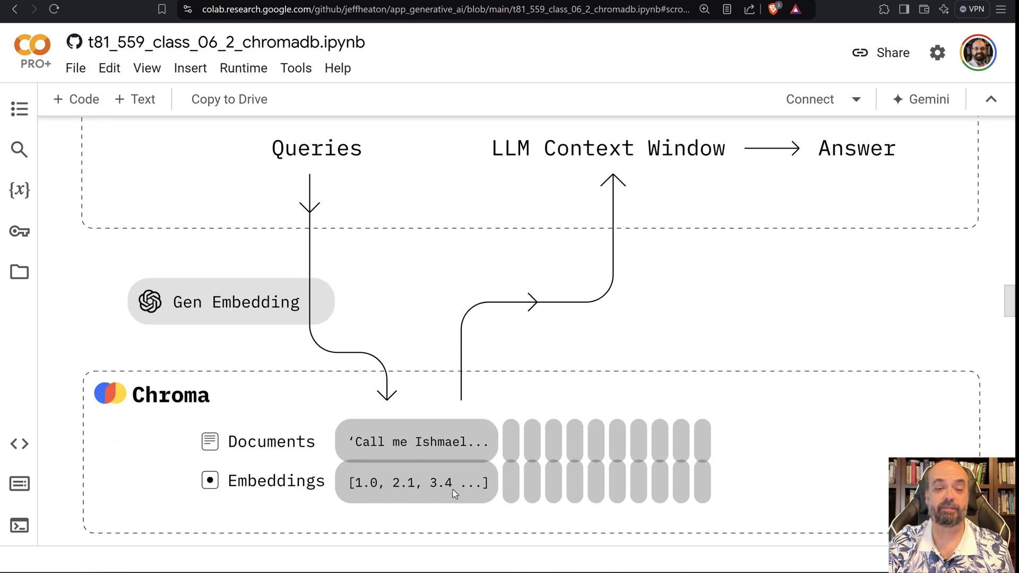
pyautogui.moveTo(421, 504)
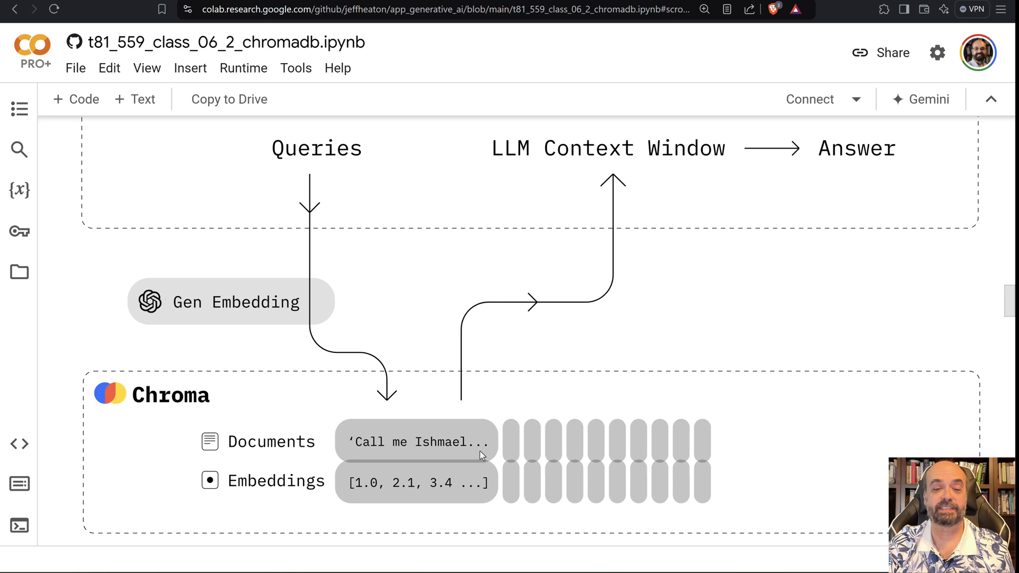
pyautogui.moveTo(581, 440)
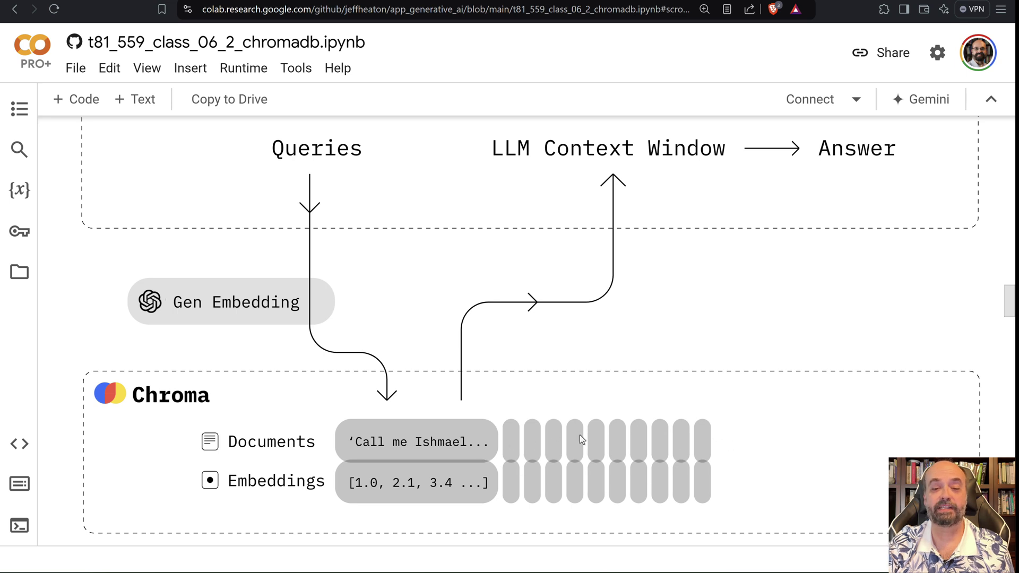
pyautogui.moveTo(560, 453)
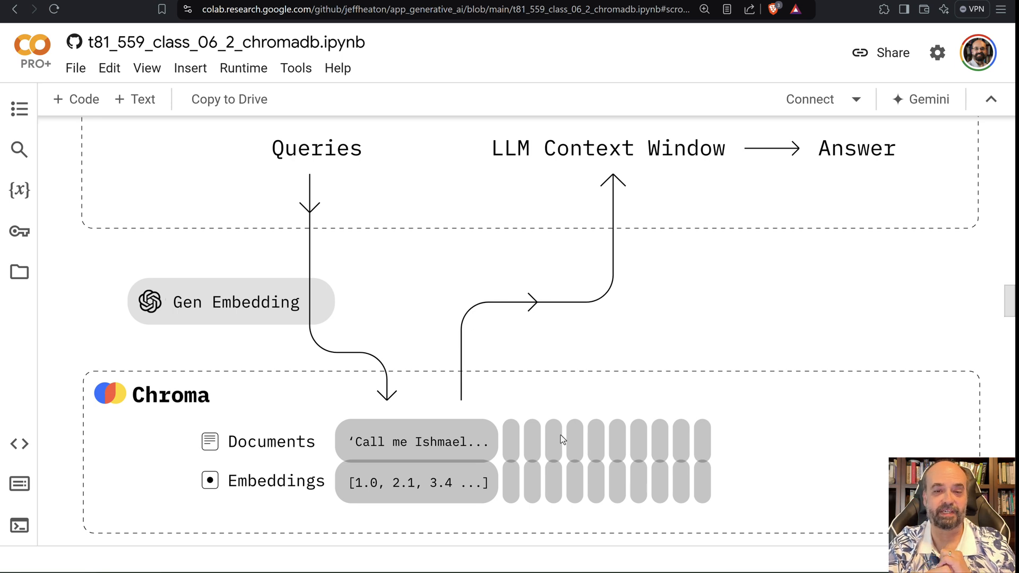
pyautogui.moveTo(539, 441)
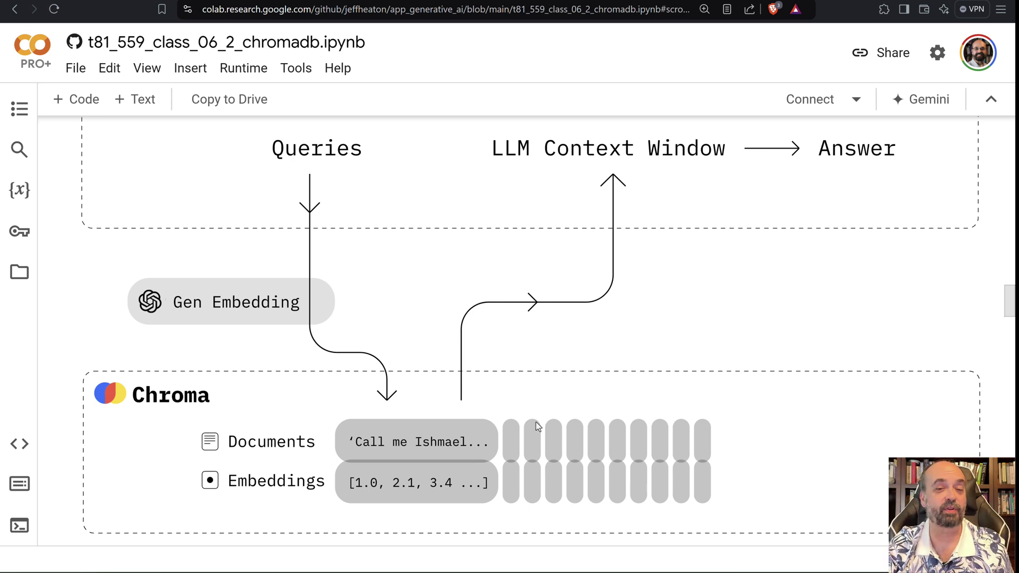
pyautogui.moveTo(598, 242)
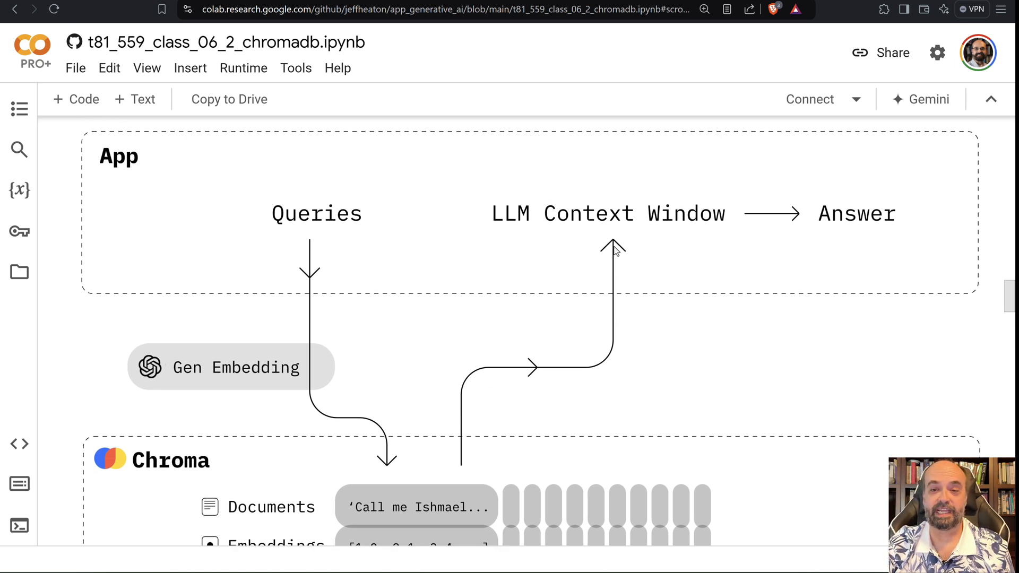
pyautogui.moveTo(638, 243)
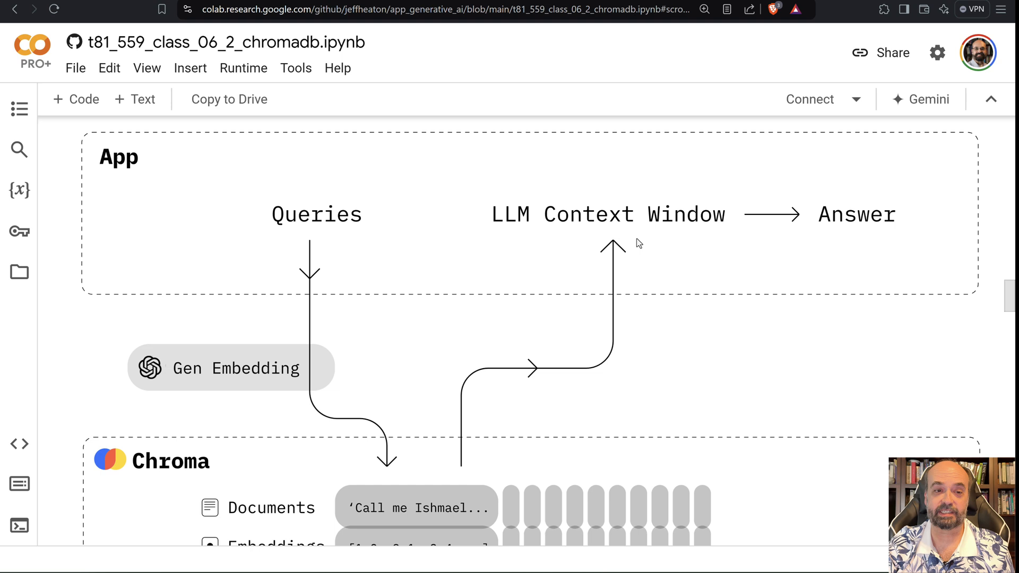
pyautogui.moveTo(555, 242)
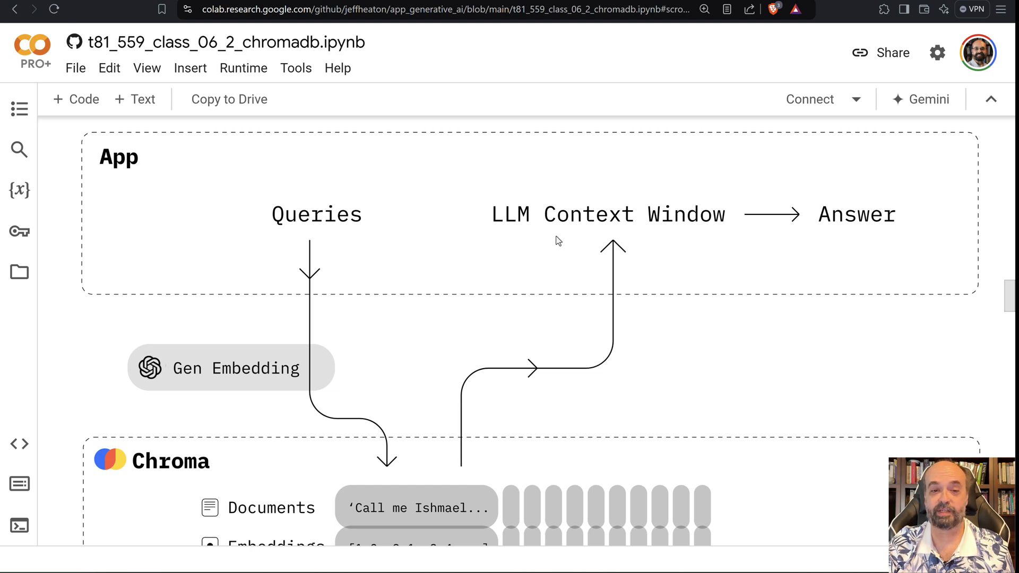
pyautogui.moveTo(562, 171)
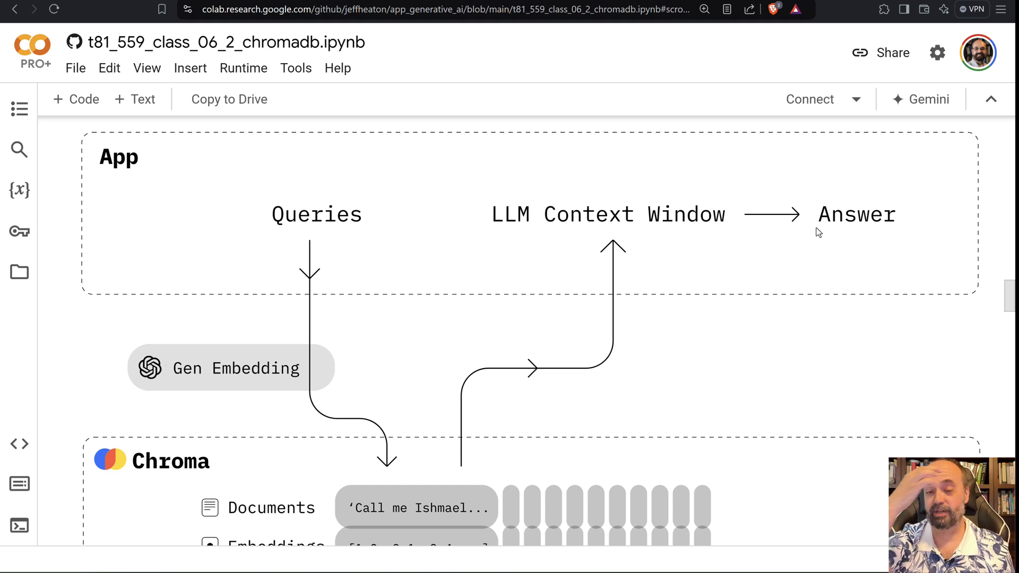
pyautogui.moveTo(709, 311)
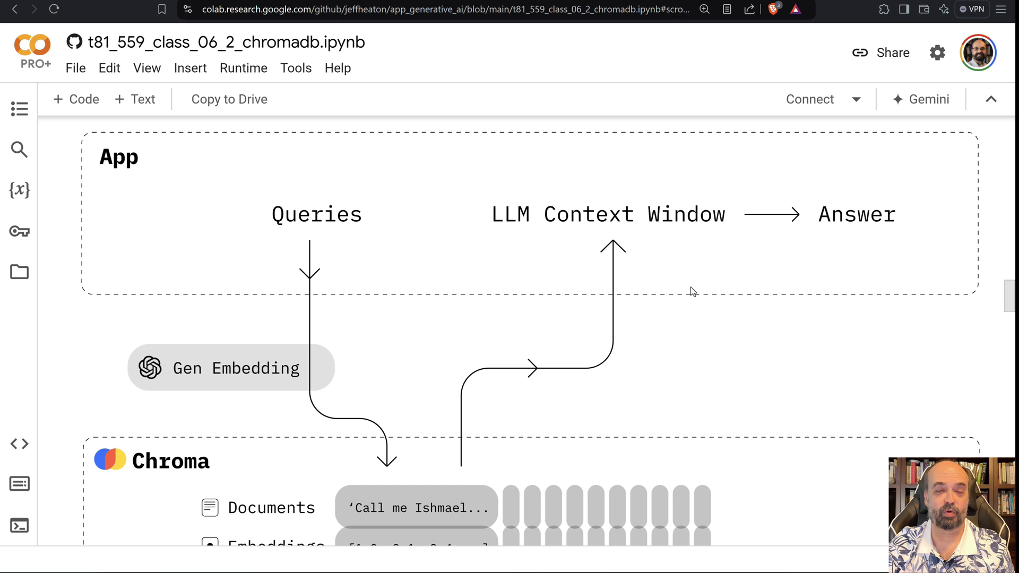
pyautogui.moveTo(687, 284)
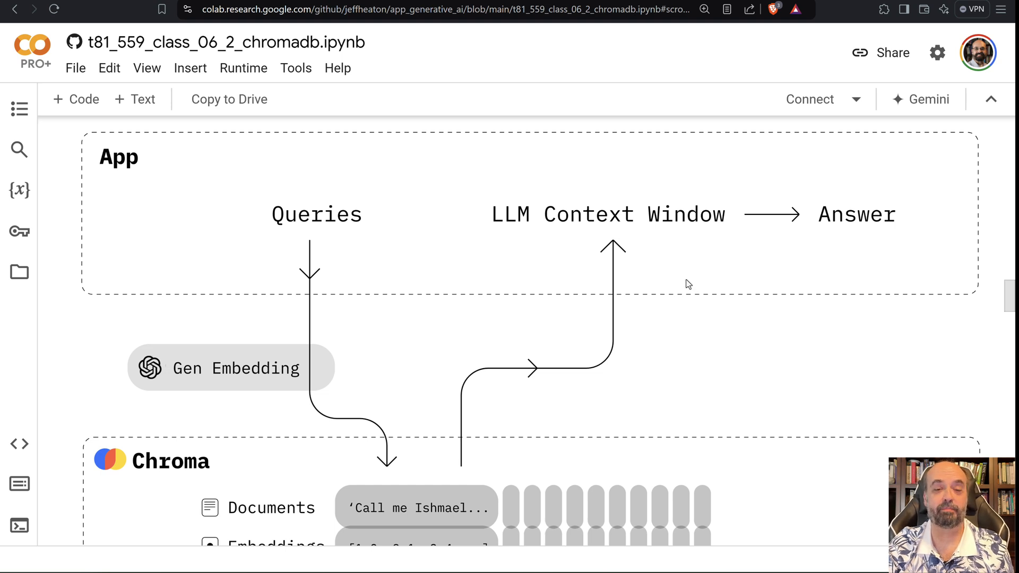
pyautogui.scroll(-3)
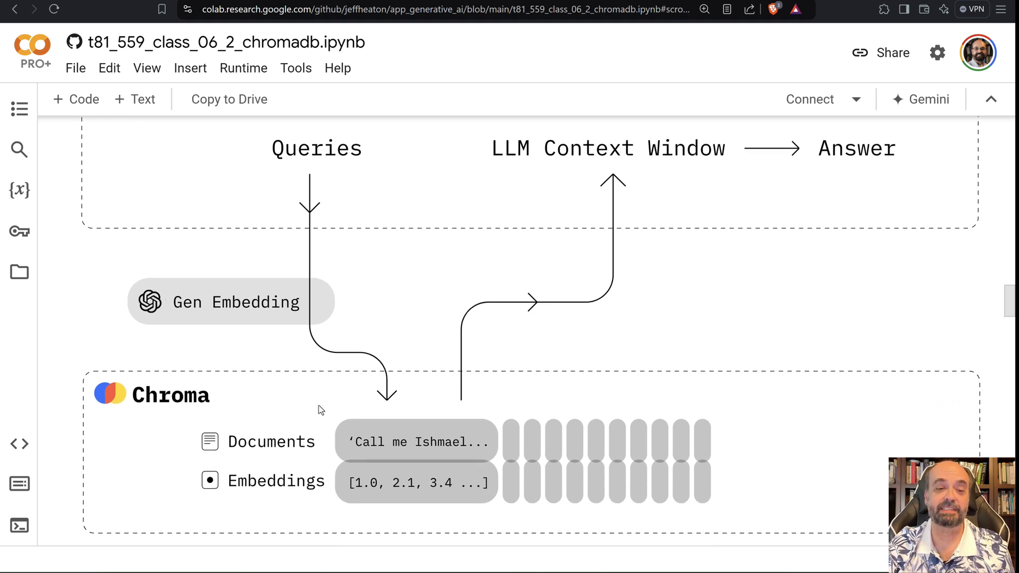
pyautogui.moveTo(339, 405)
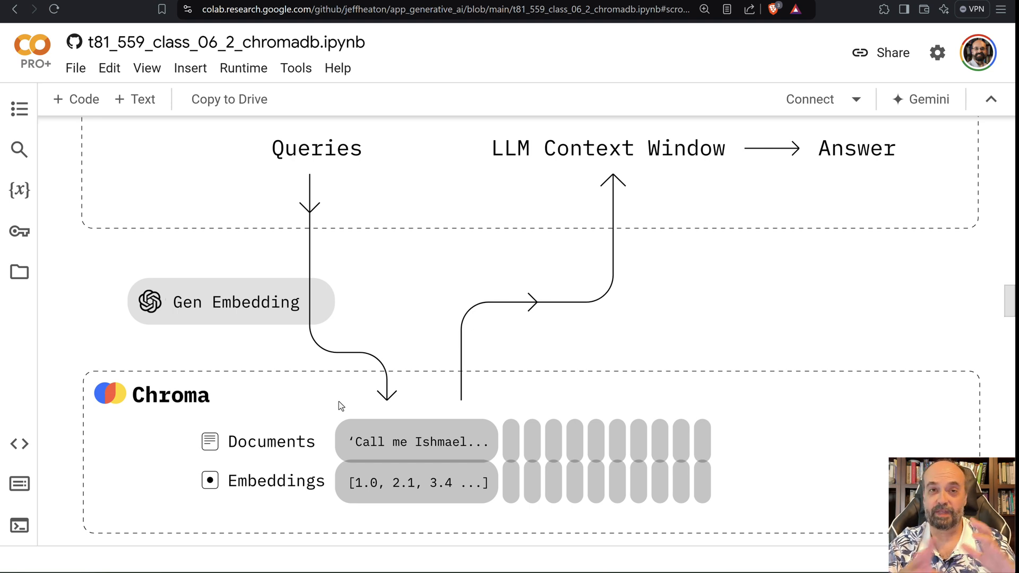
pyautogui.moveTo(332, 441)
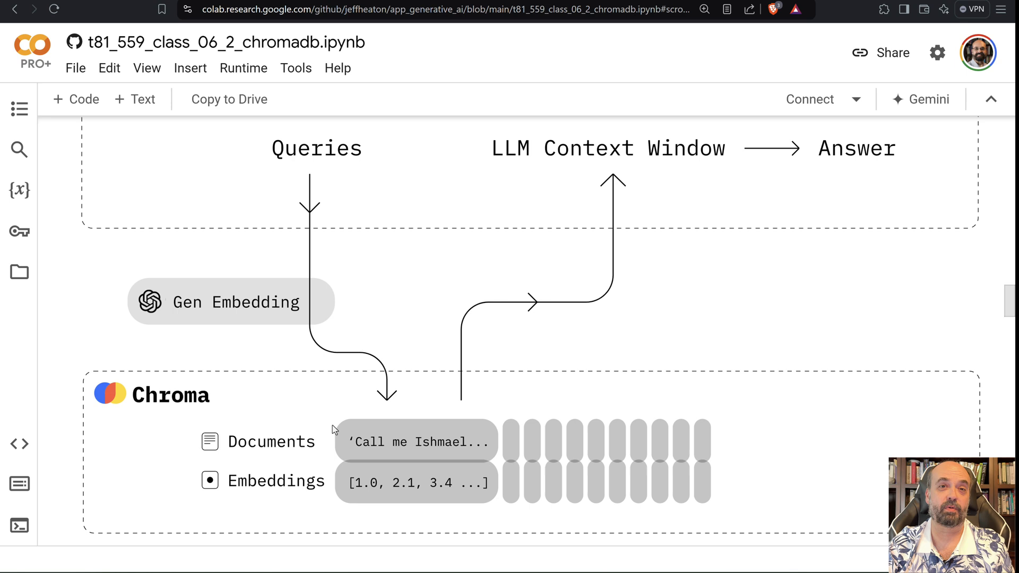
pyautogui.scroll(-3)
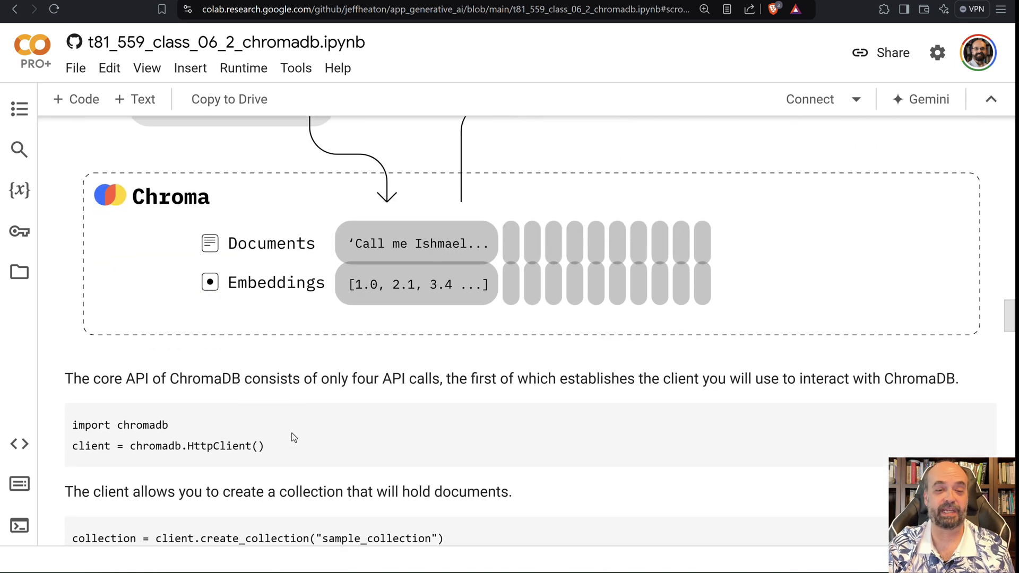
pyautogui.scroll(-3)
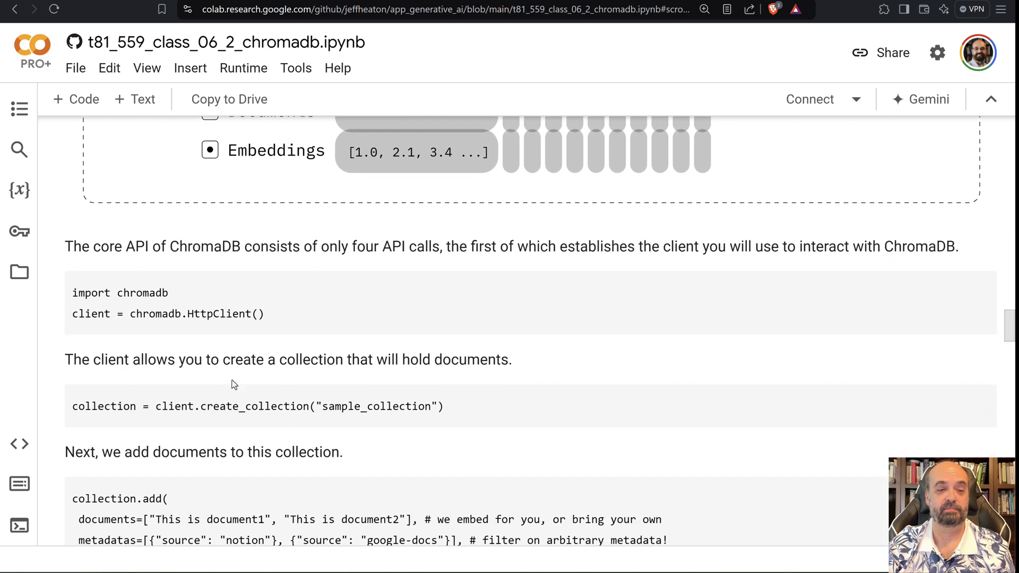
pyautogui.moveTo(118, 292)
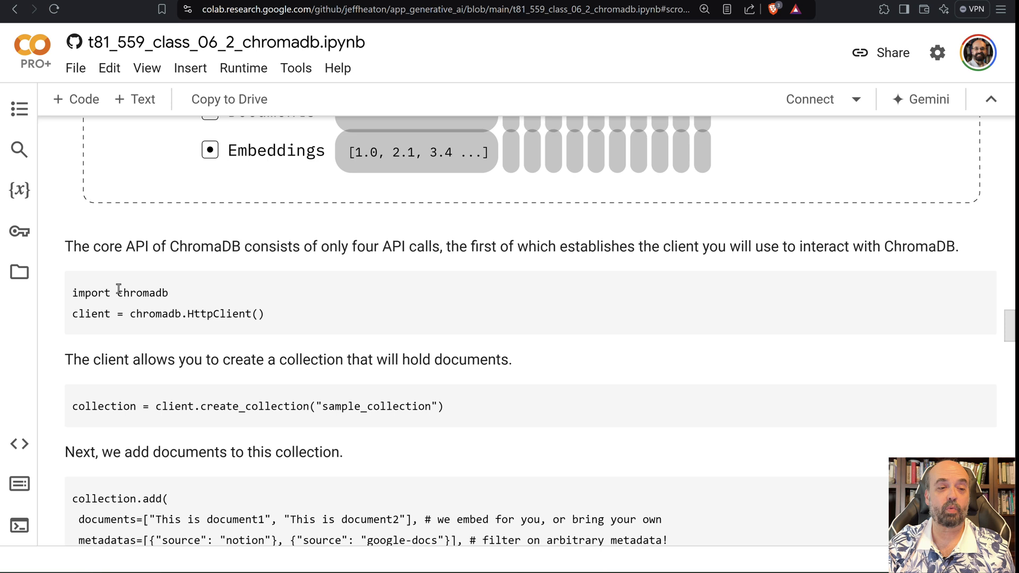
pyautogui.moveTo(270, 346)
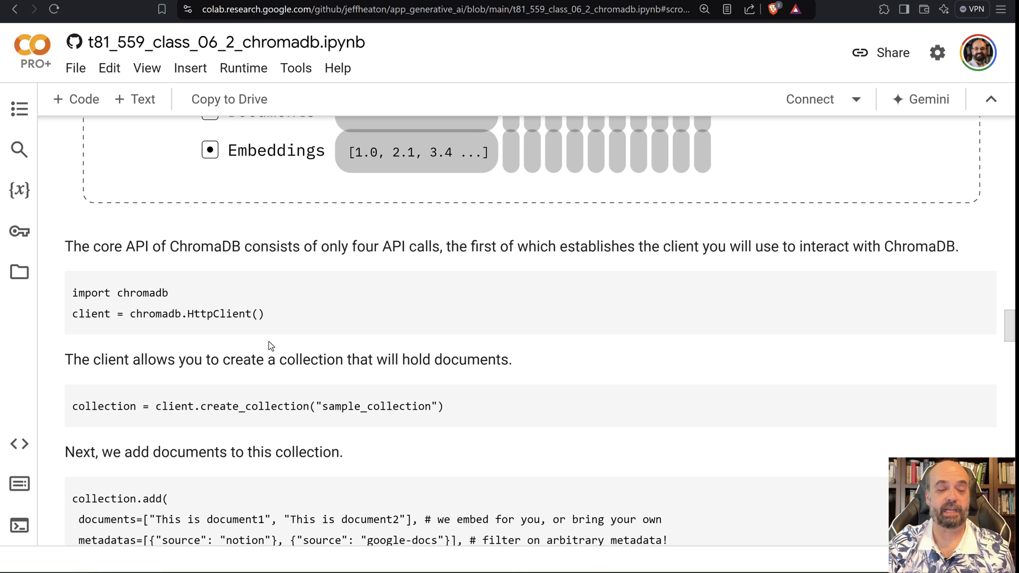
pyautogui.scroll(-3)
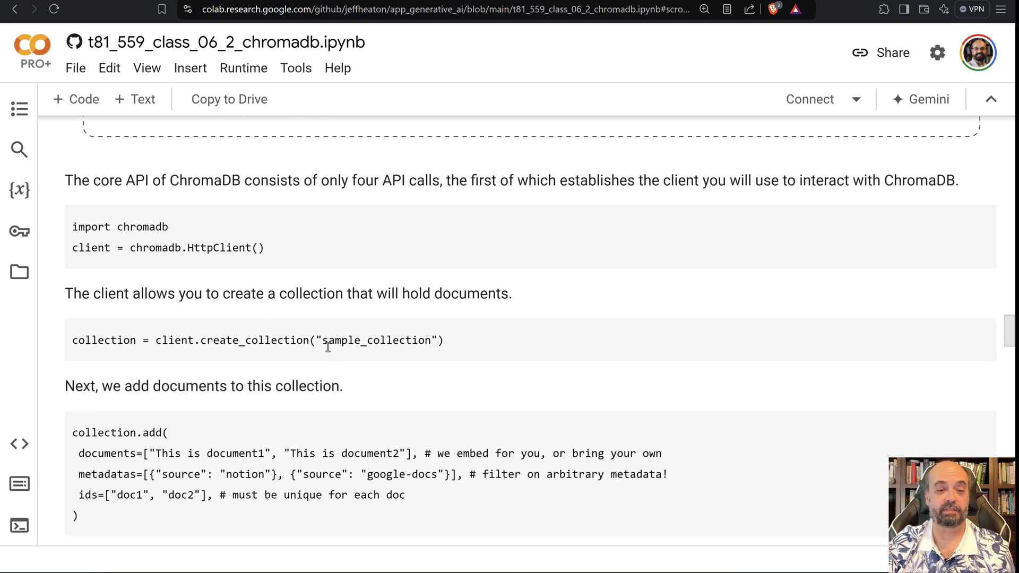
pyautogui.scroll(-3)
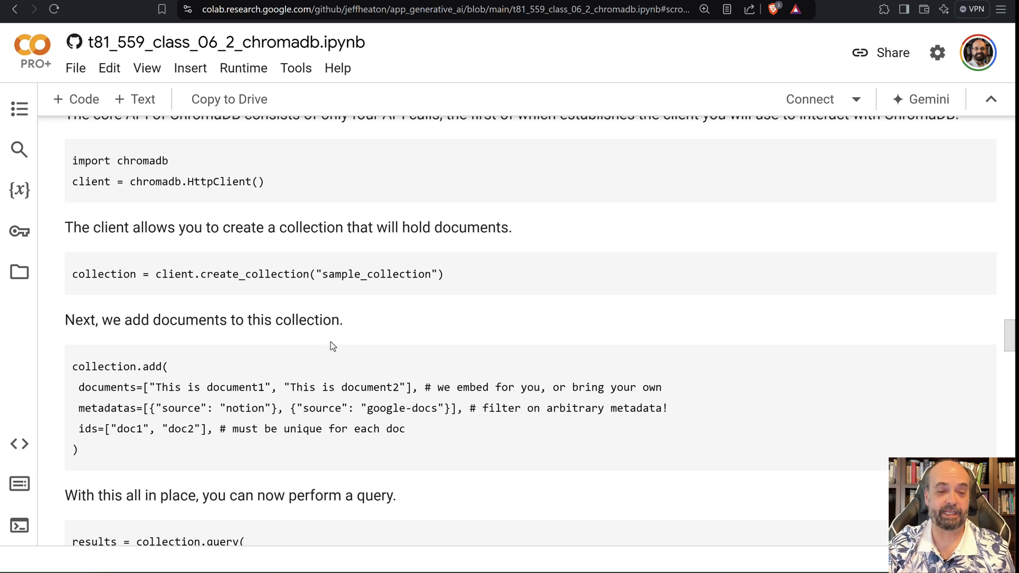
pyautogui.moveTo(125, 408)
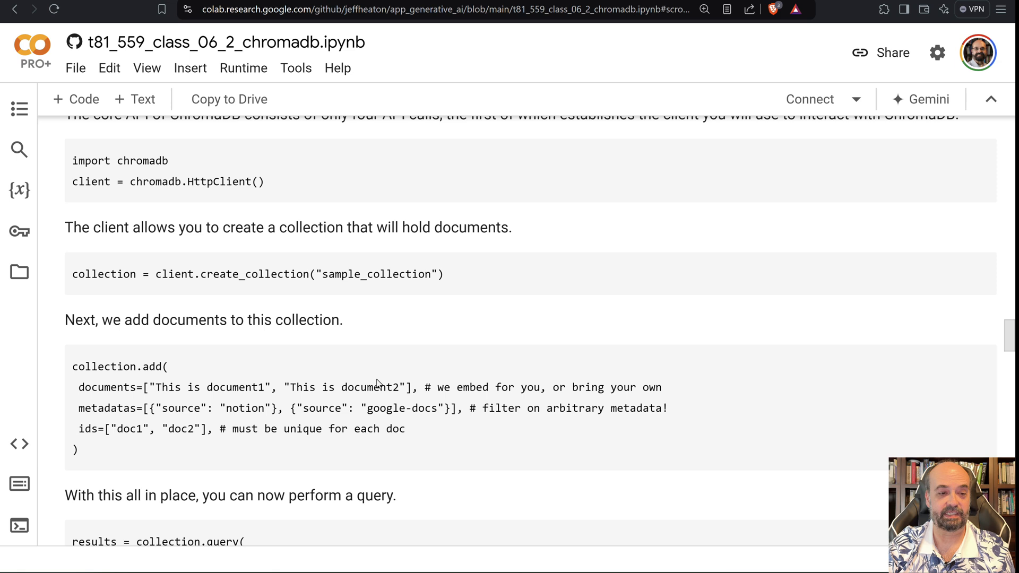
pyautogui.moveTo(268, 429)
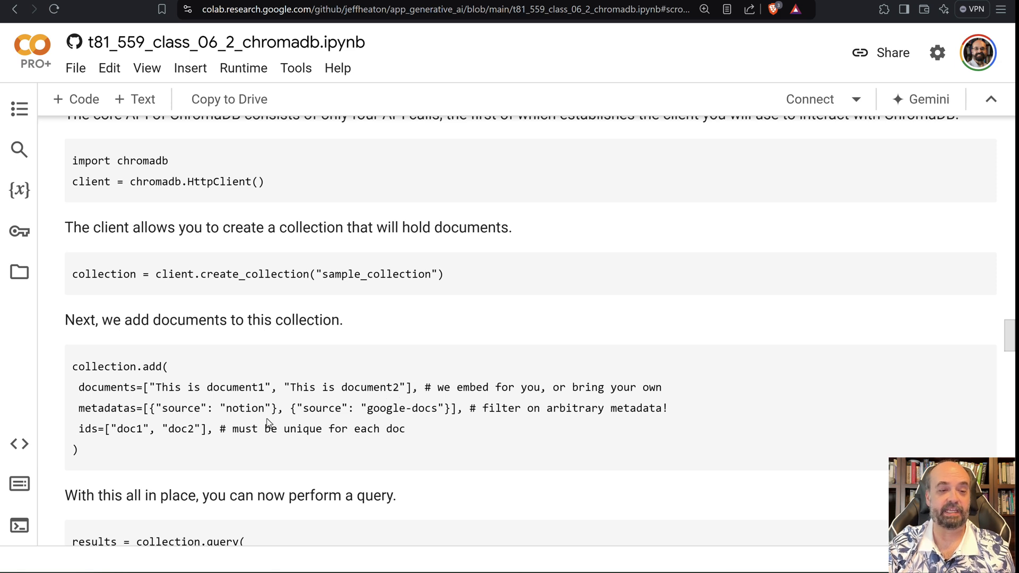
pyautogui.moveTo(271, 404)
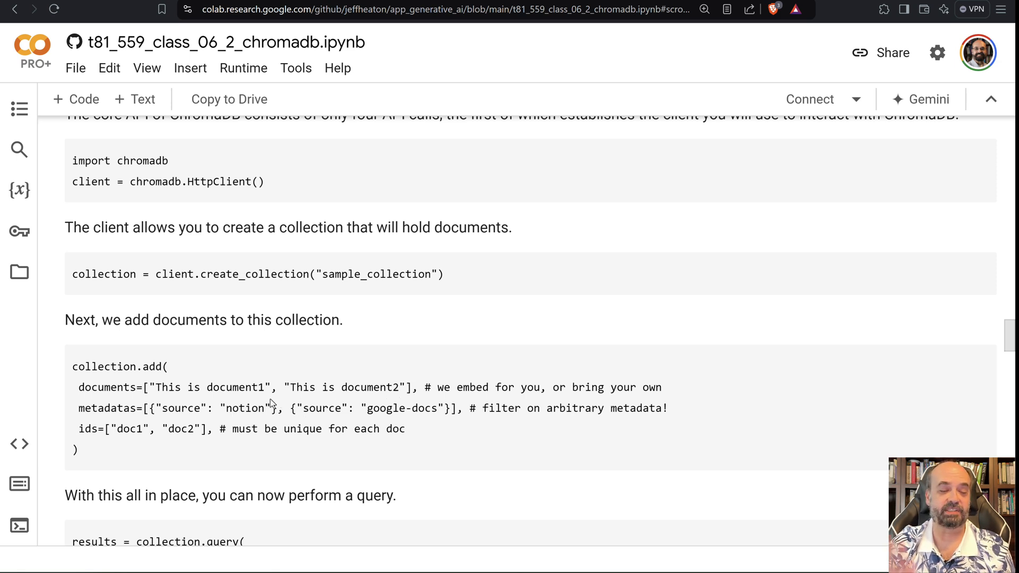
pyautogui.moveTo(358, 382)
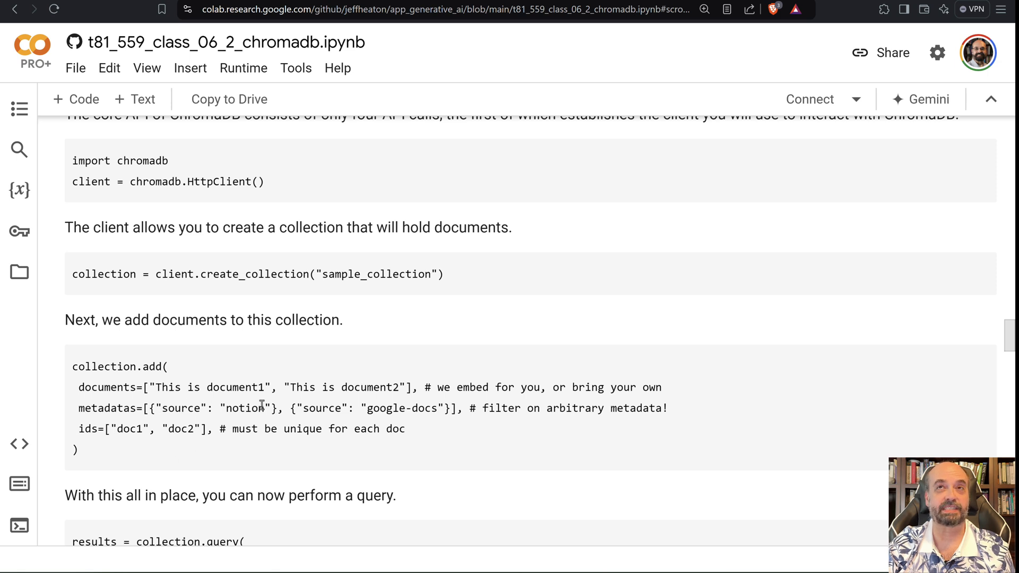
pyautogui.scroll(-3)
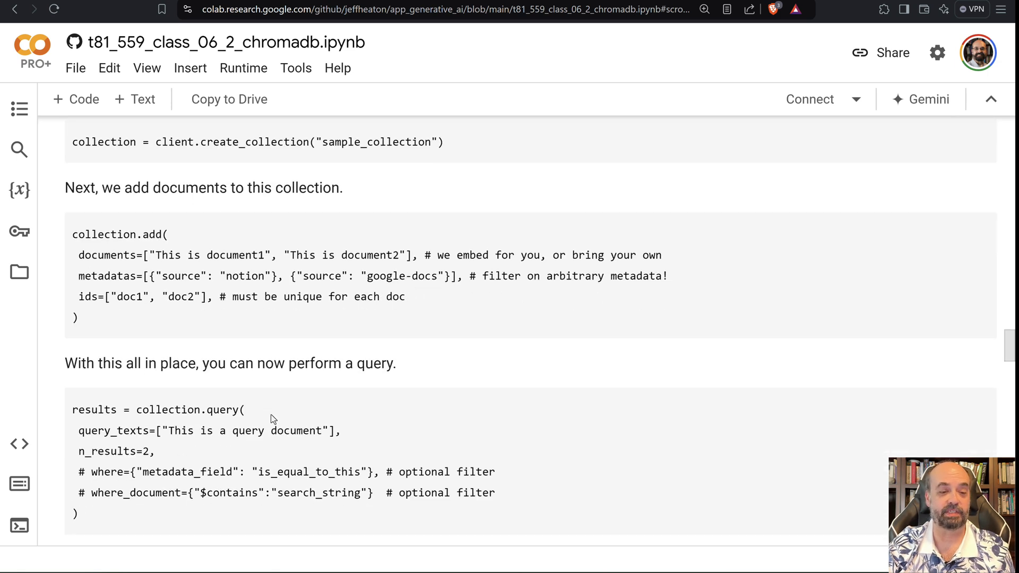
pyautogui.moveTo(445, 407)
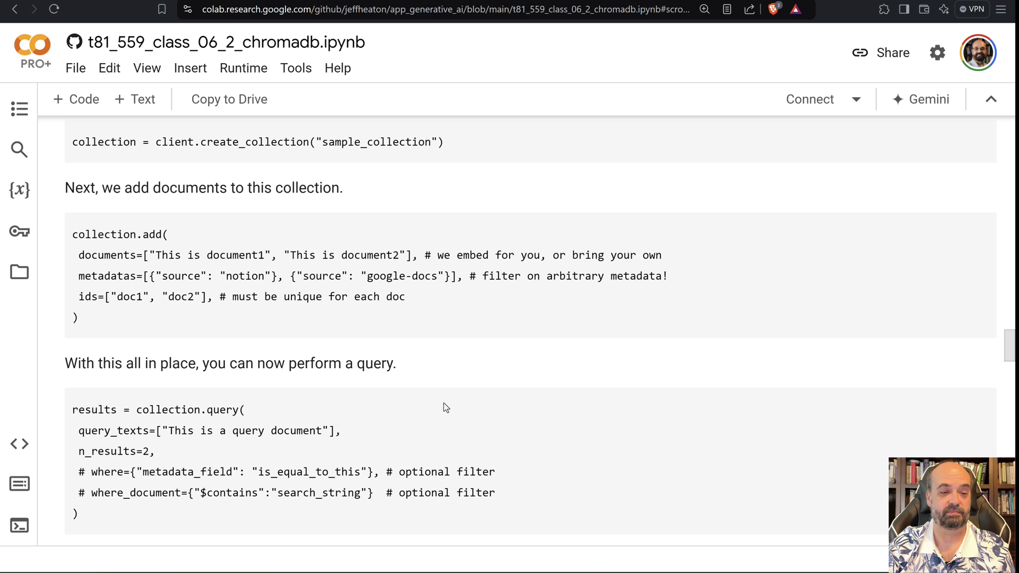
pyautogui.scroll(-3)
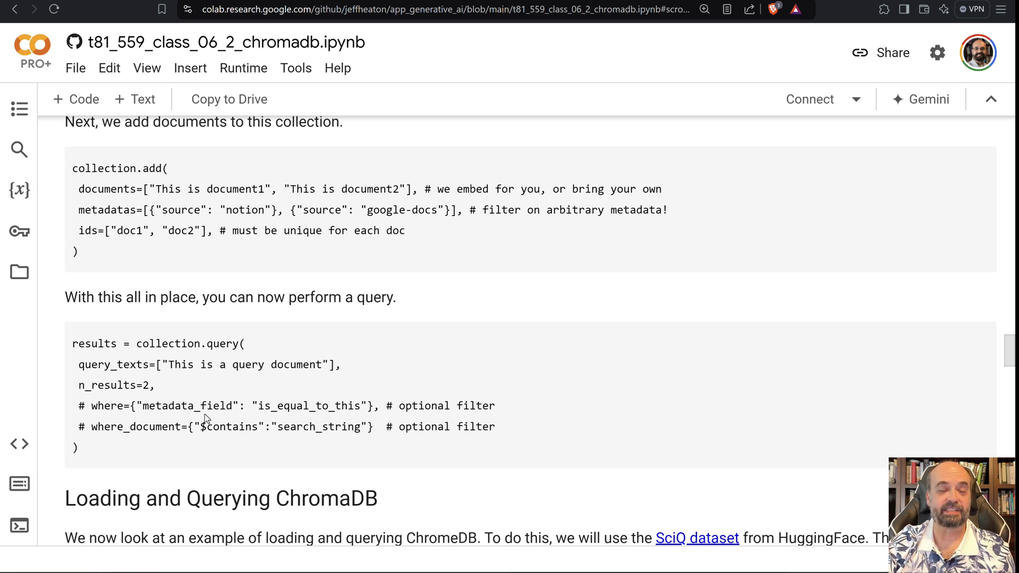
pyautogui.moveTo(260, 427)
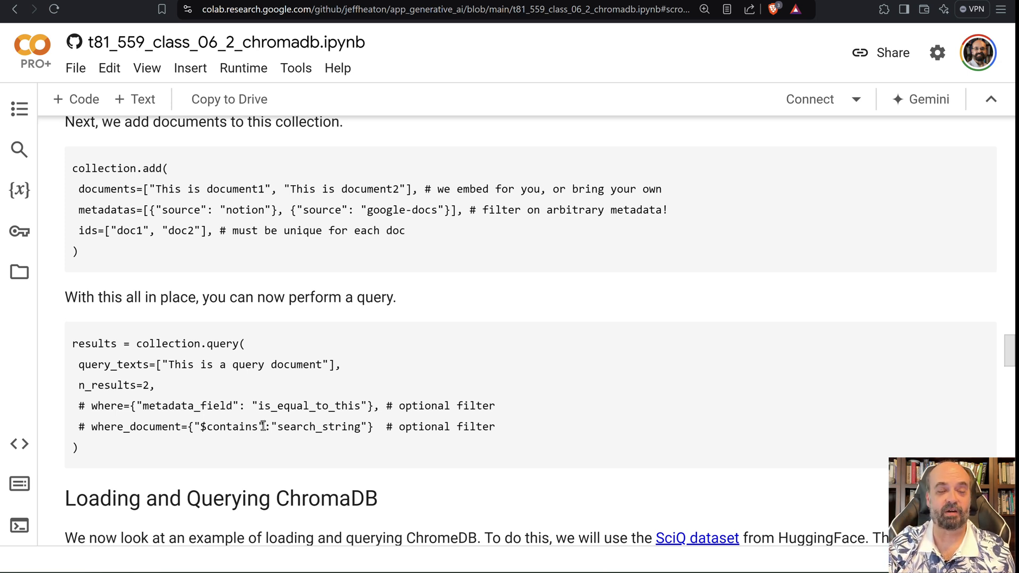
pyautogui.moveTo(254, 421)
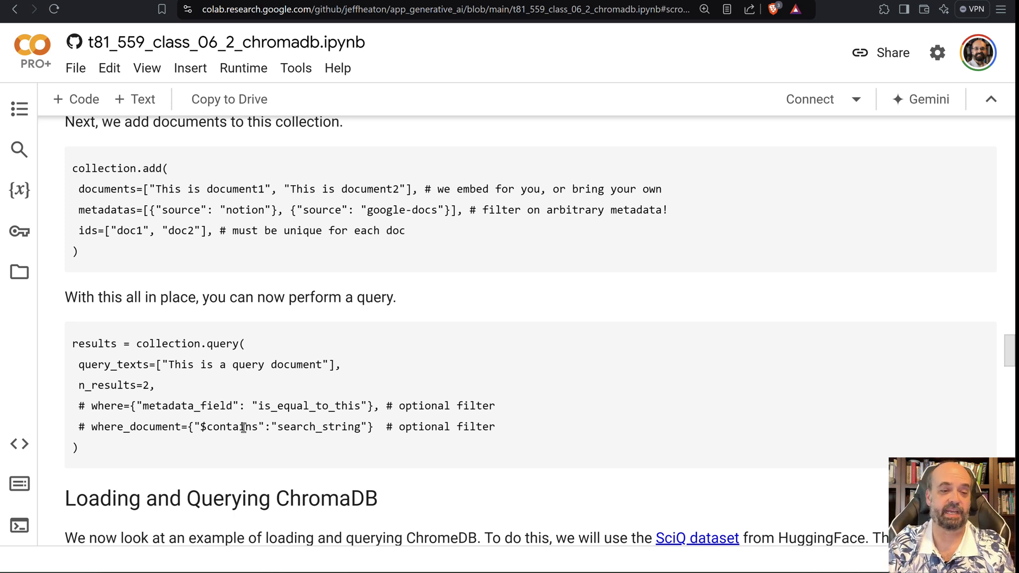
pyautogui.scroll(-3)
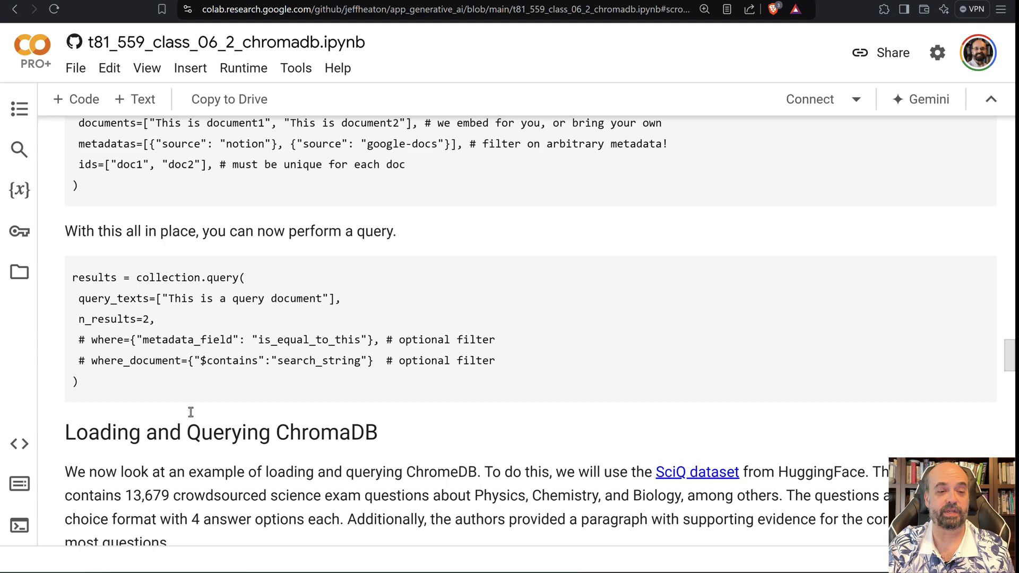
pyautogui.moveTo(151, 298)
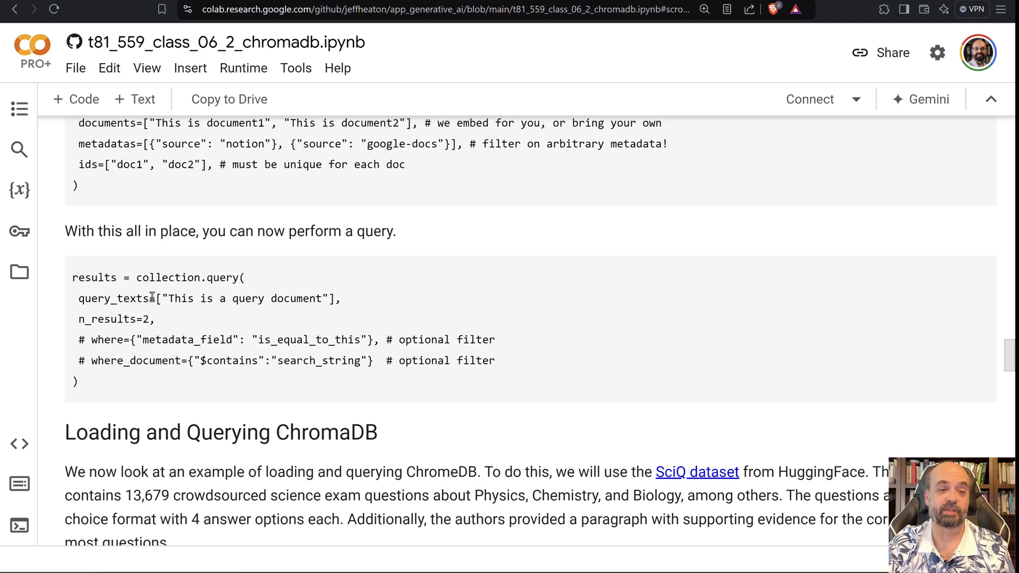
pyautogui.moveTo(201, 378)
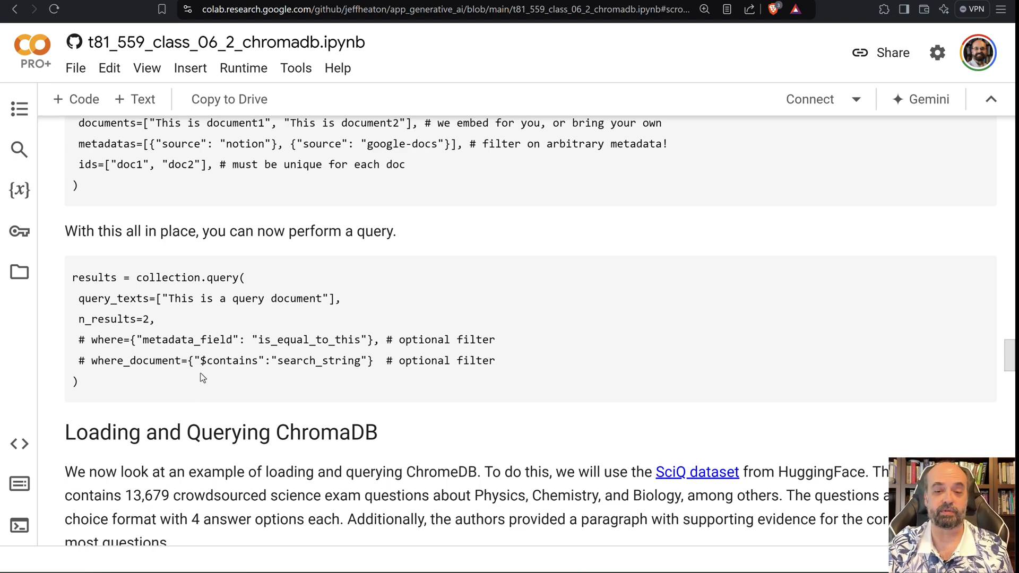
pyautogui.scroll(-3)
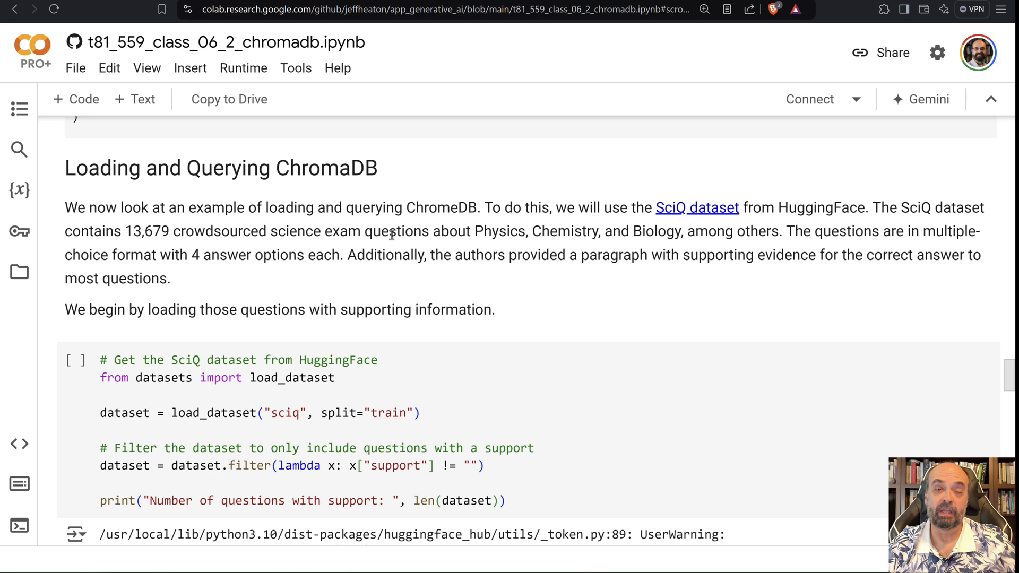
pyautogui.scroll(-3)
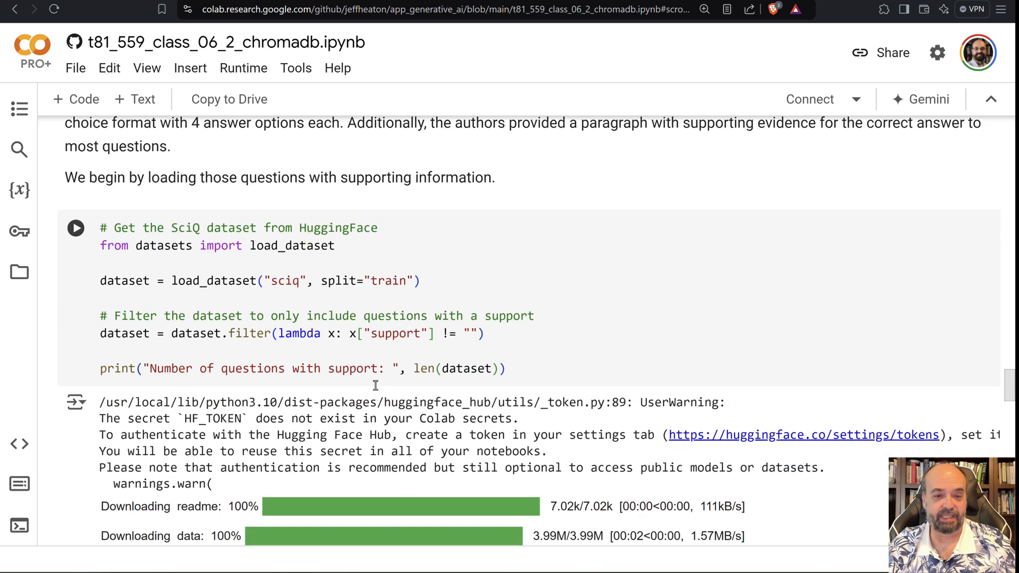
pyautogui.moveTo(369, 383)
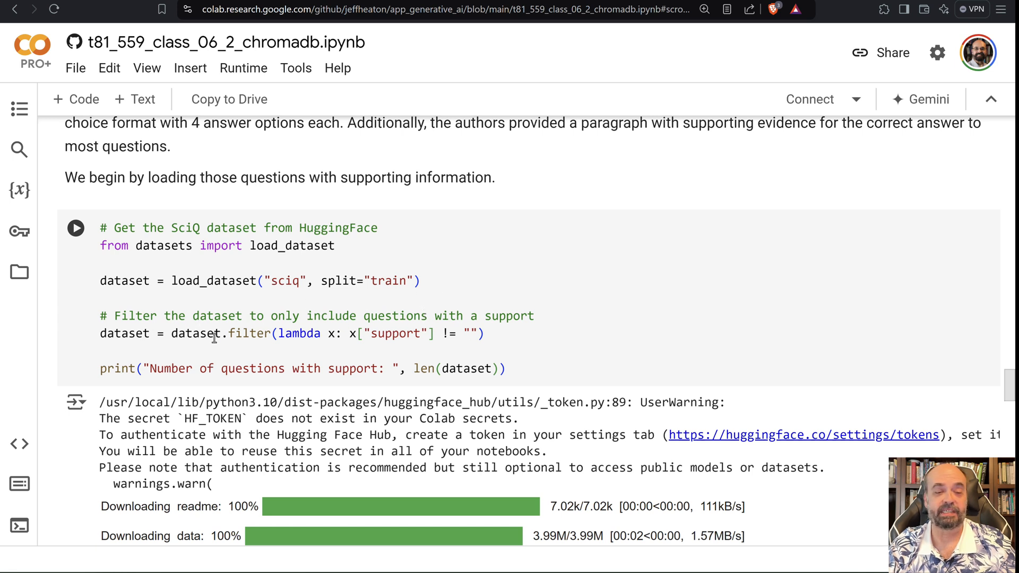
pyautogui.moveTo(383, 336)
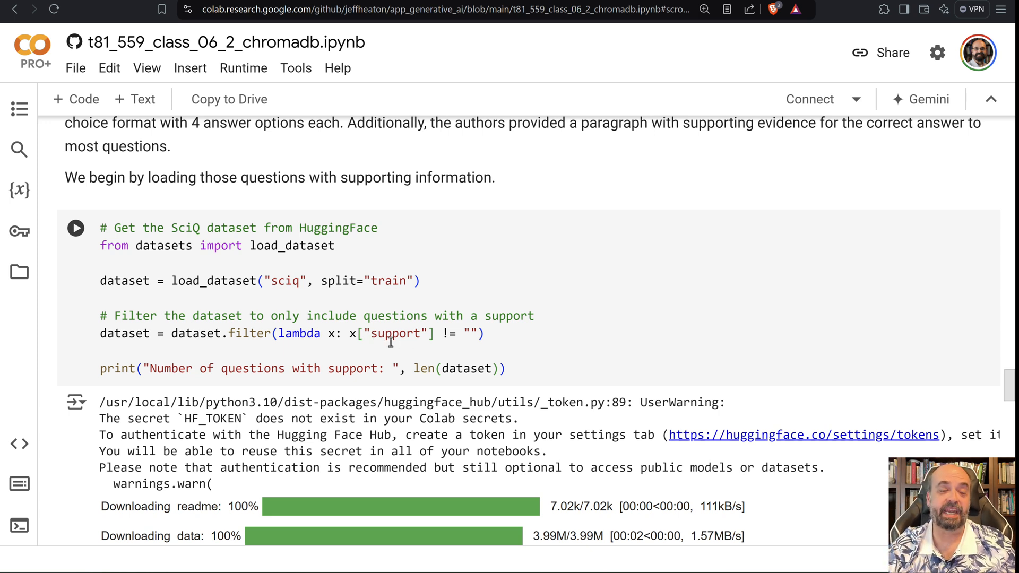
pyautogui.moveTo(246, 358)
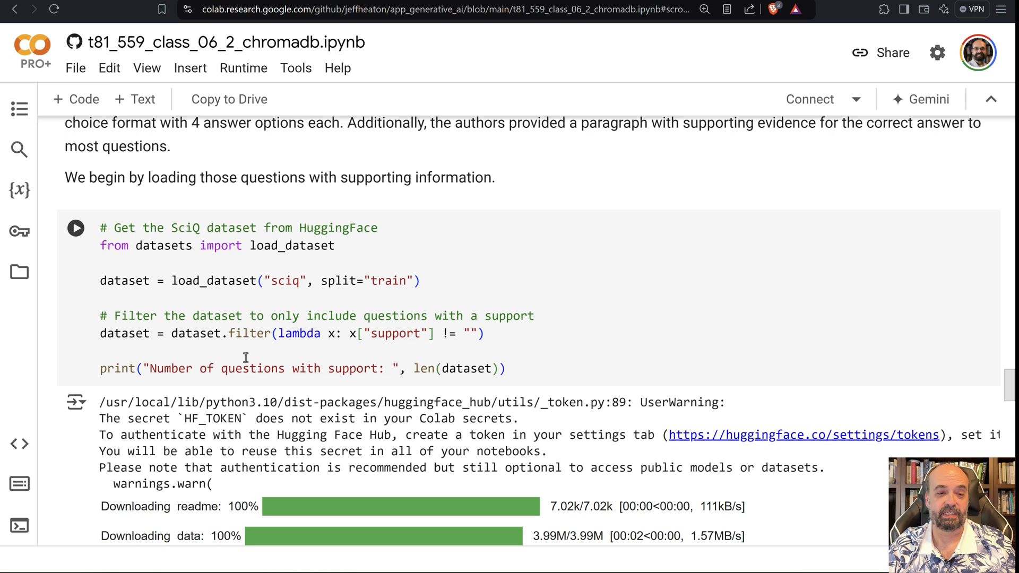
pyautogui.scroll(-3)
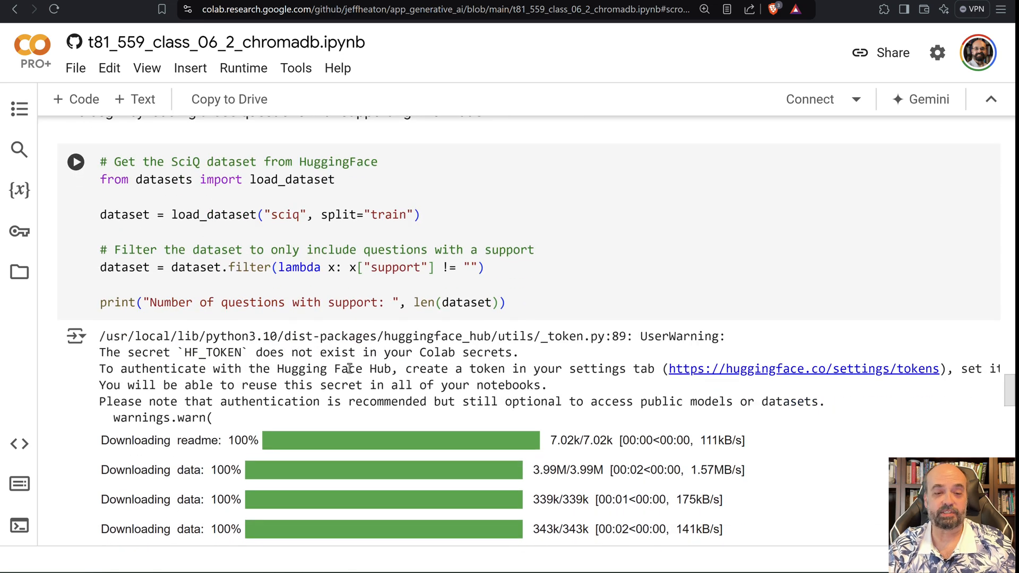
pyautogui.scroll(-3)
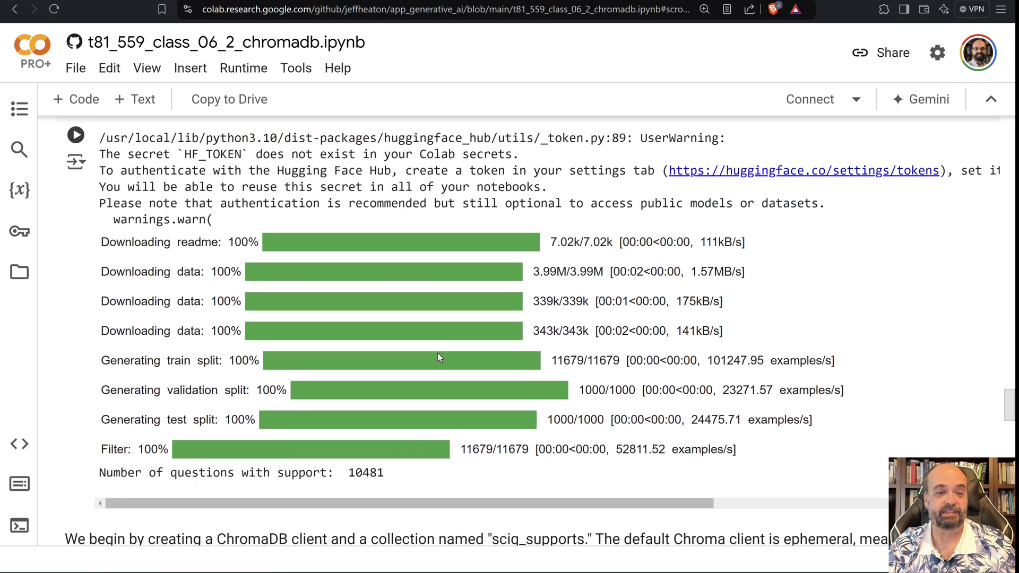
pyautogui.scroll(-3)
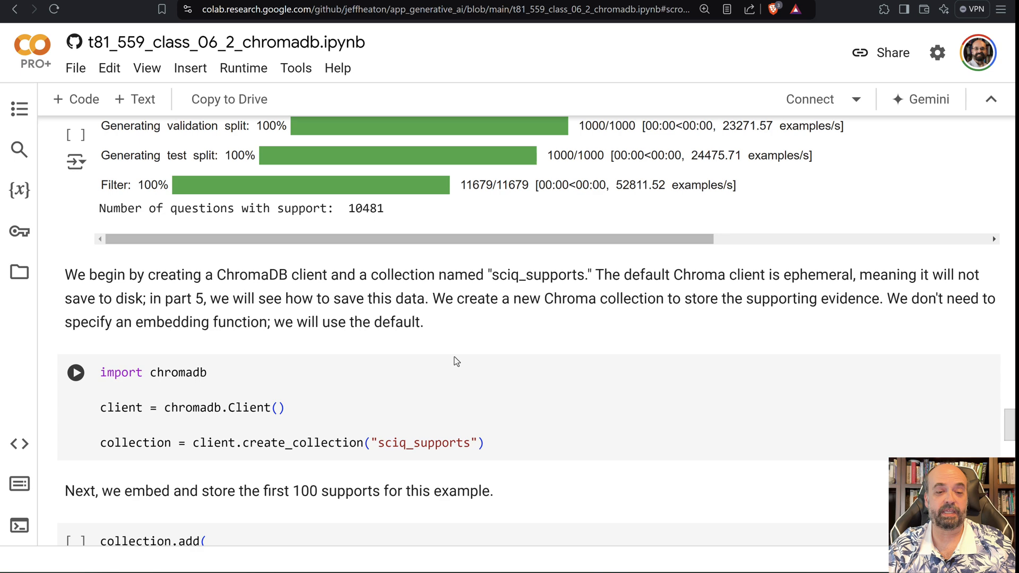
pyautogui.scroll(-3)
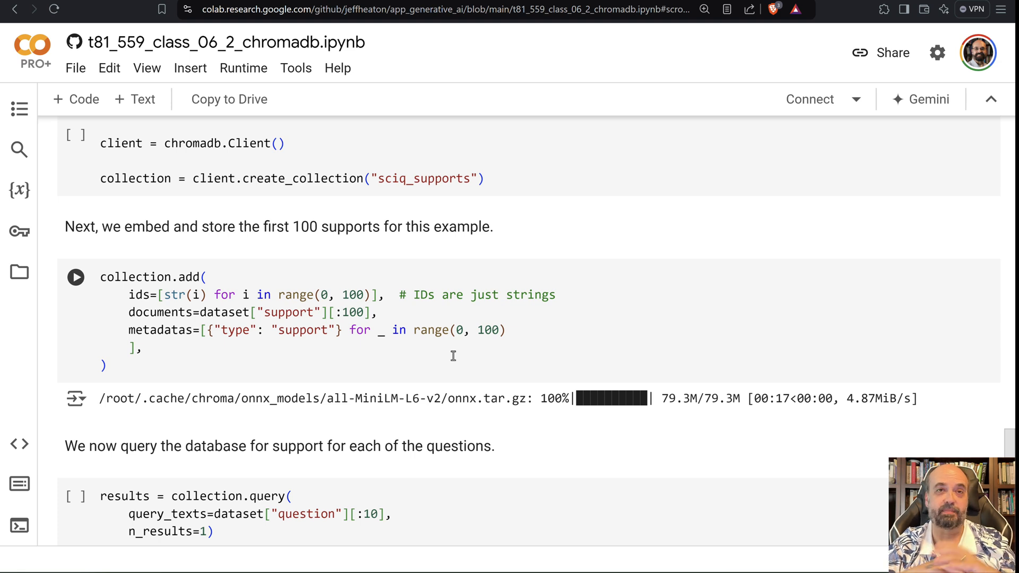
pyautogui.moveTo(444, 347)
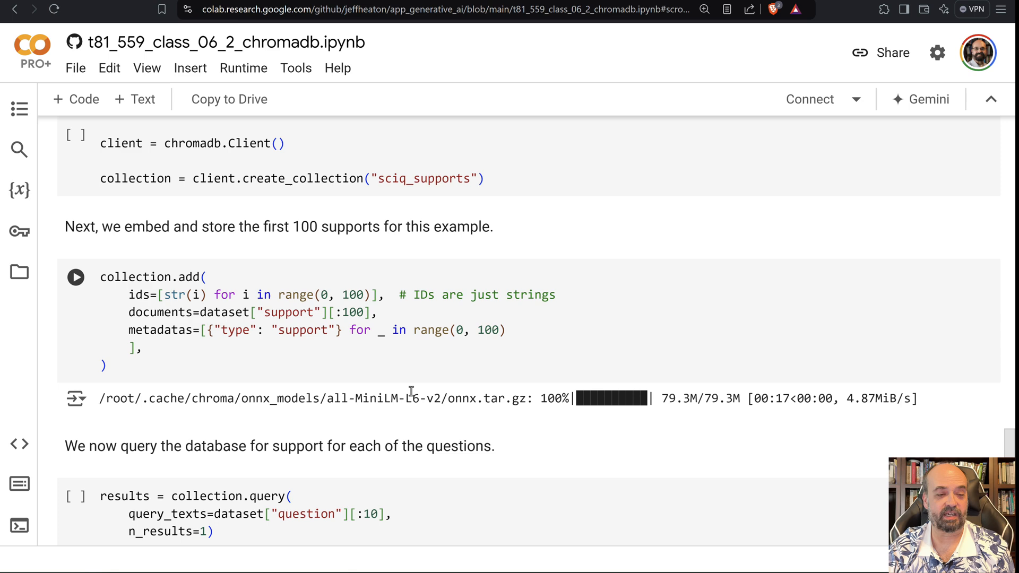
pyautogui.scroll(-3)
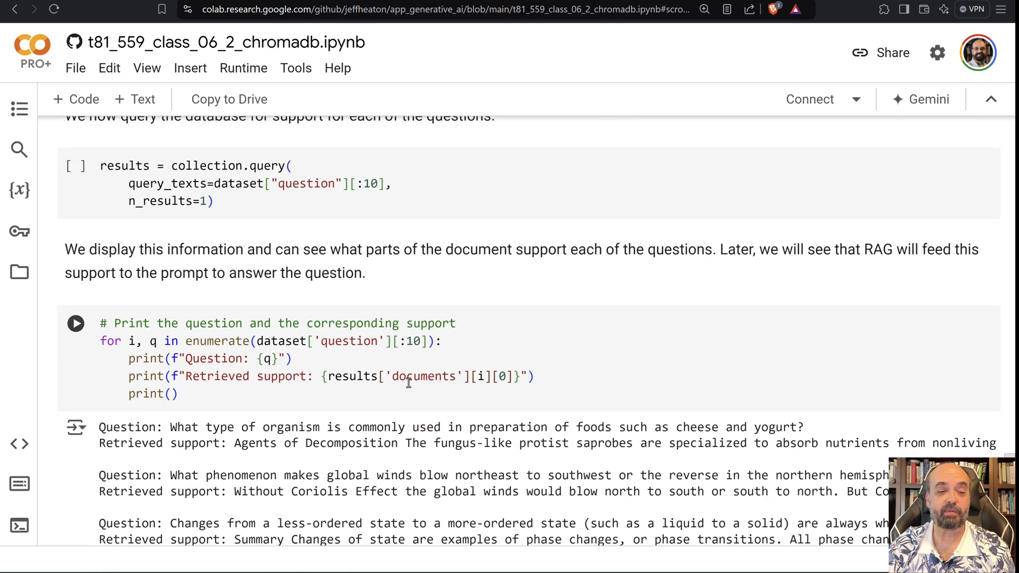
pyautogui.moveTo(223, 405)
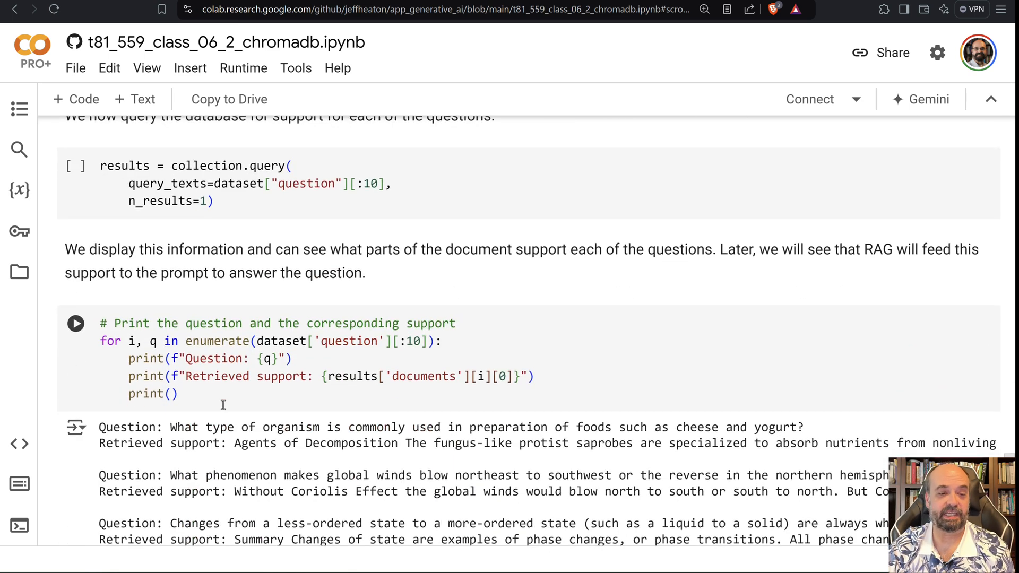
pyautogui.moveTo(291, 433)
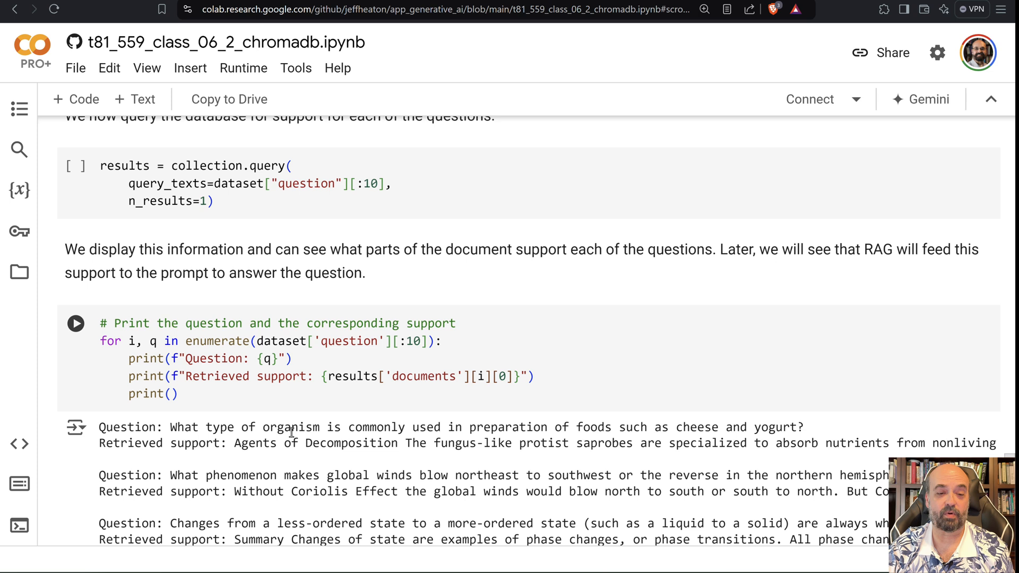
pyautogui.moveTo(497, 427)
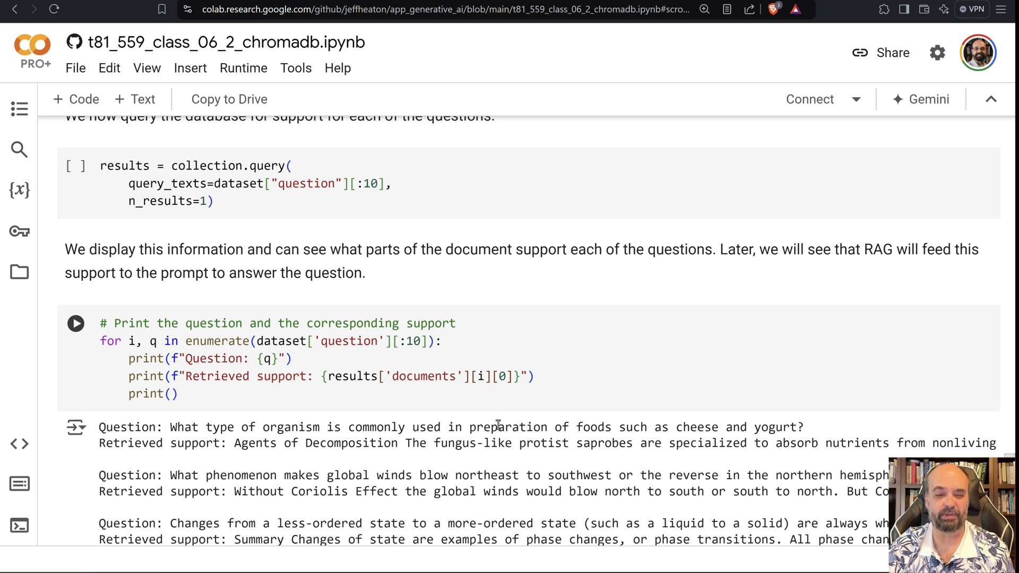
pyautogui.moveTo(217, 458)
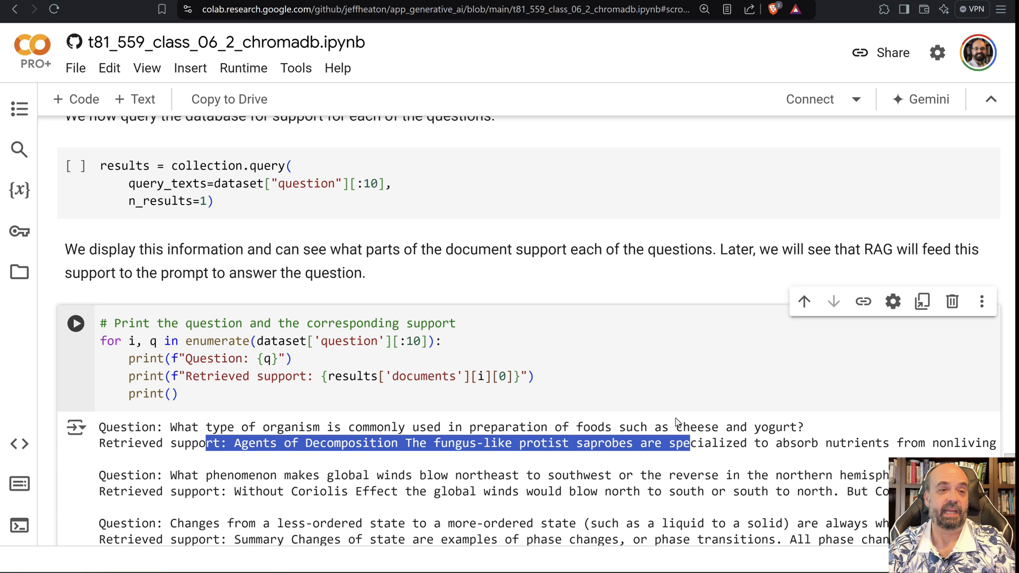
pyautogui.moveTo(760, 334)
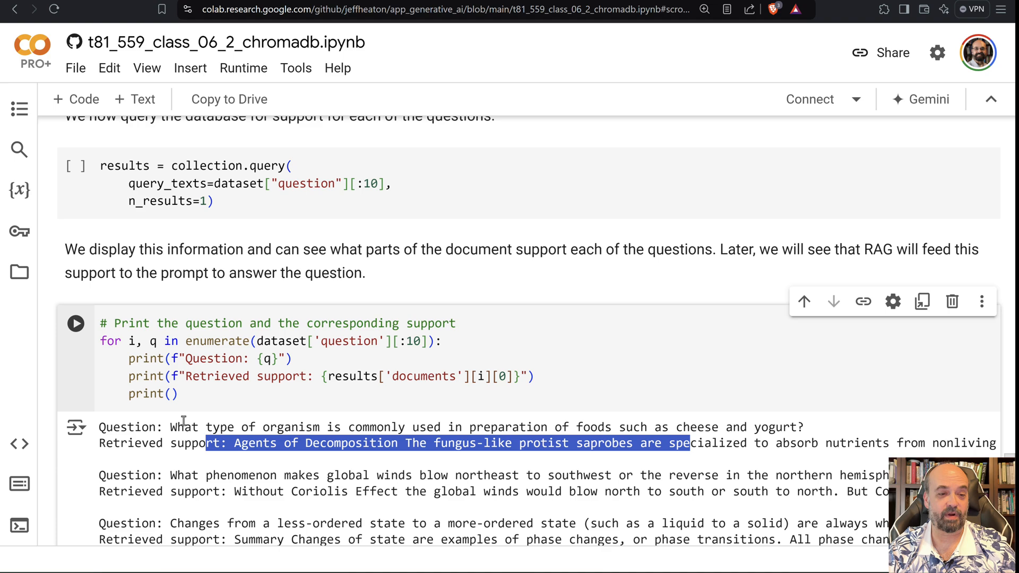
pyautogui.moveTo(481, 341)
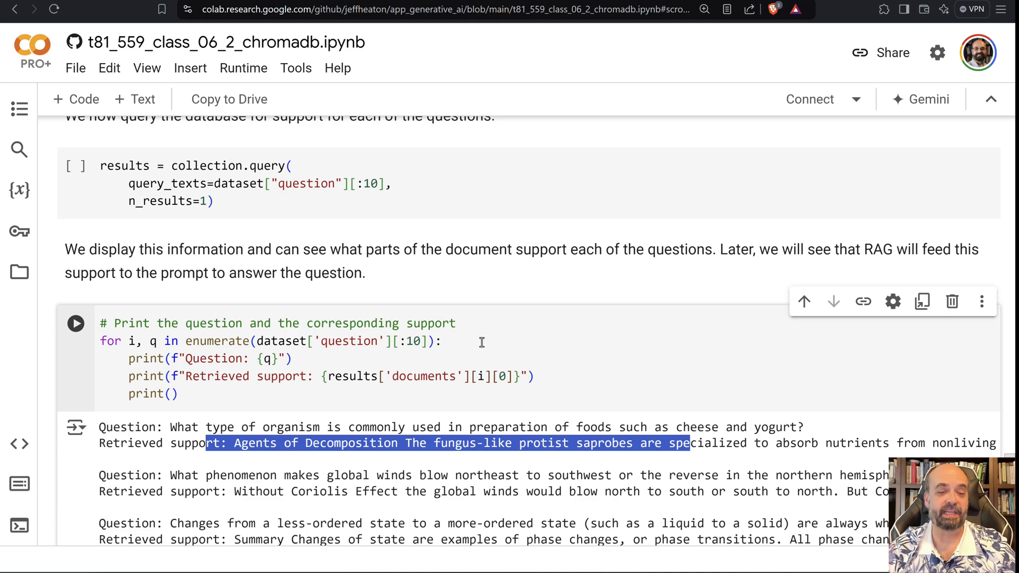
pyautogui.scroll(-3)
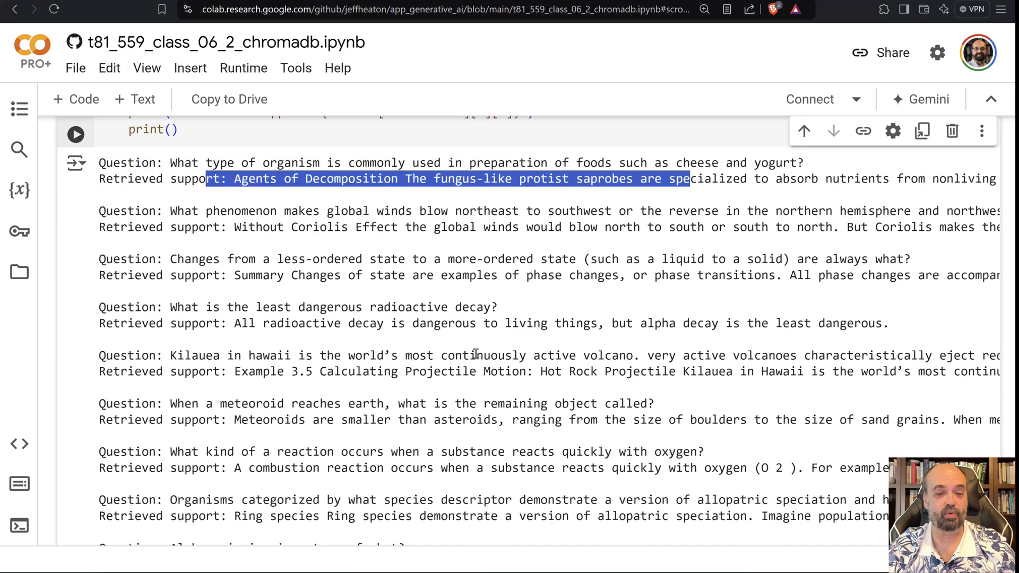
pyautogui.scroll(-3)
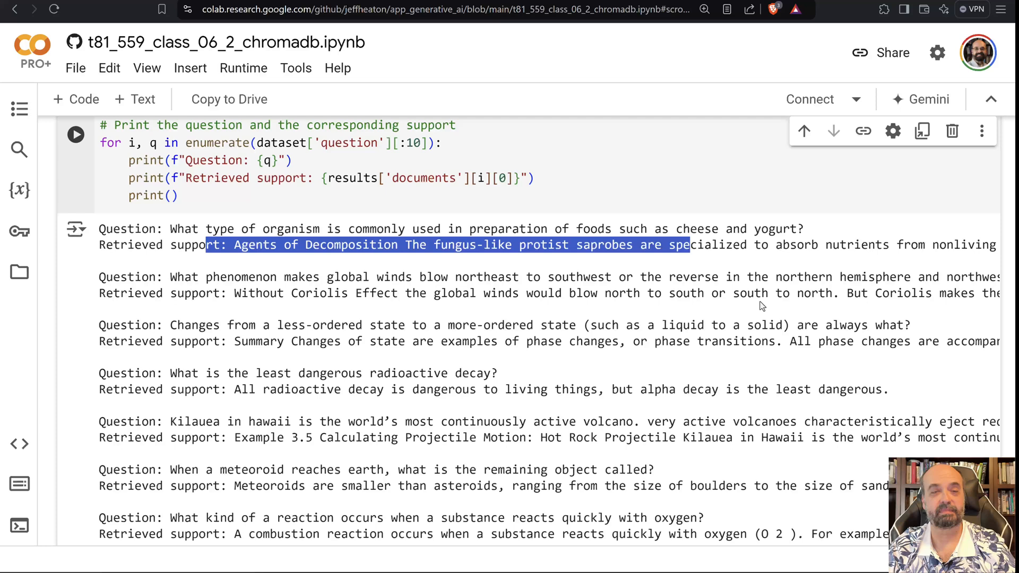